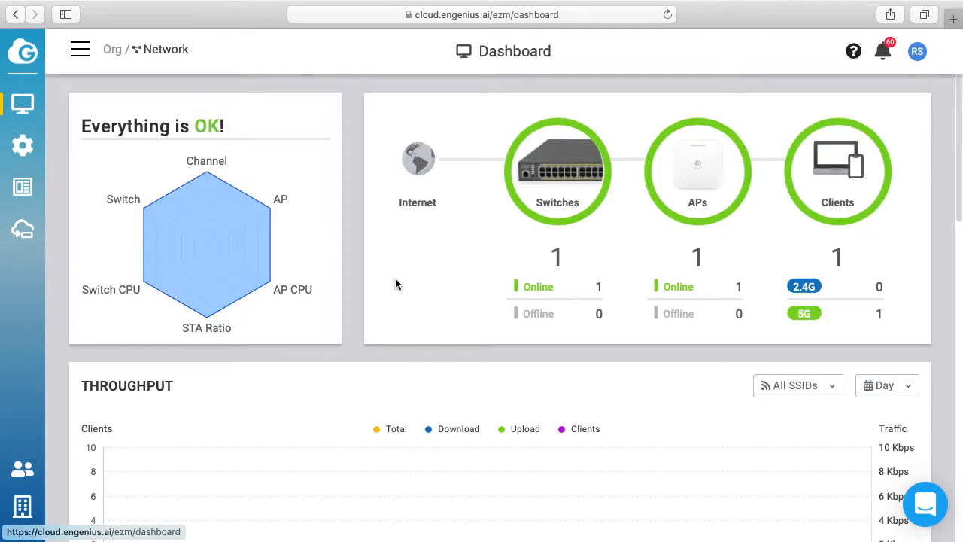
mouse_move(323, 121)
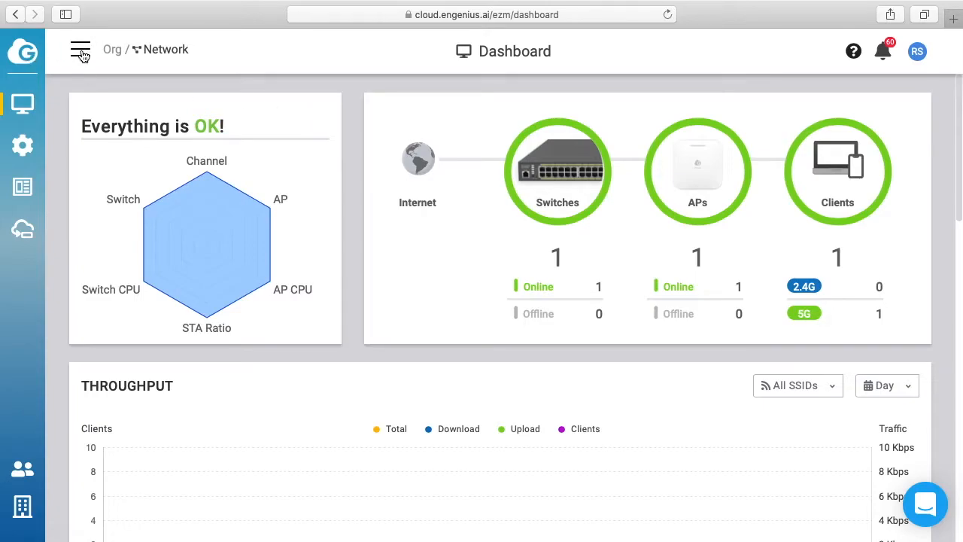
- Go from the dashboard to the SSID list via the Configure menu, showing the existing RickMakes network
click(81, 48)
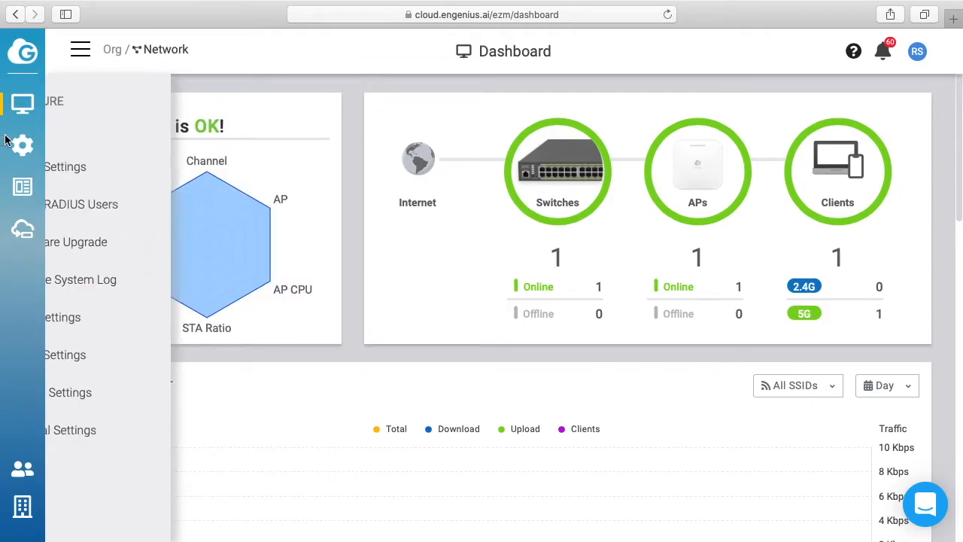
click(21, 145)
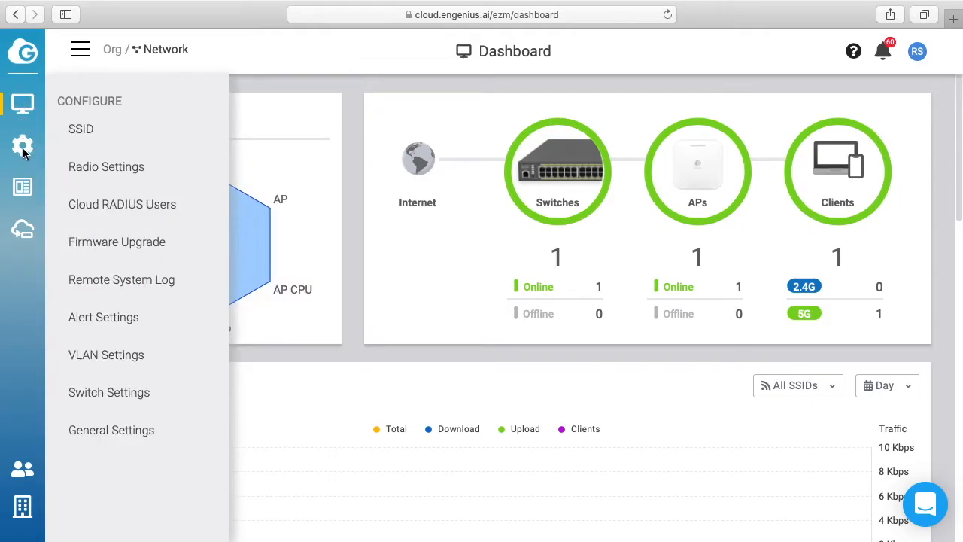
click(81, 129)
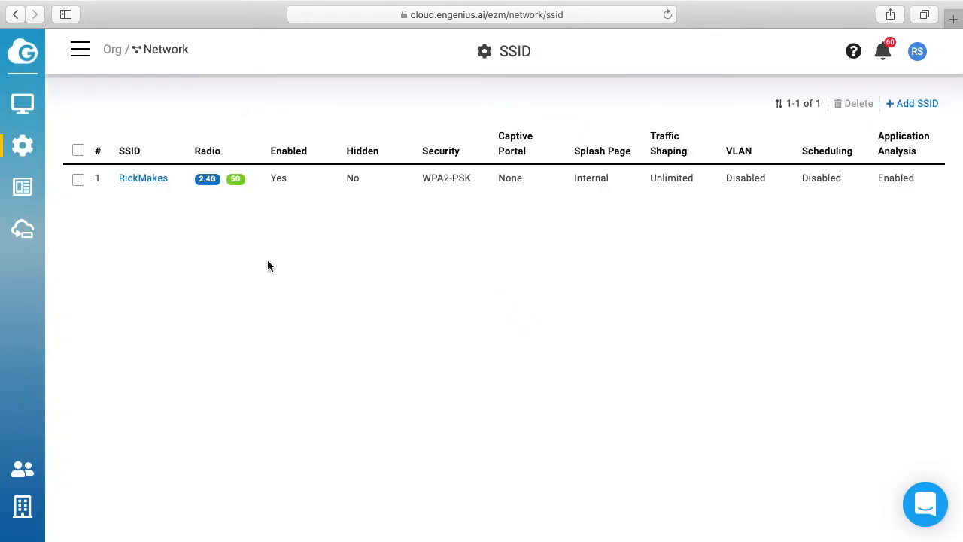
mouse_move(143, 177)
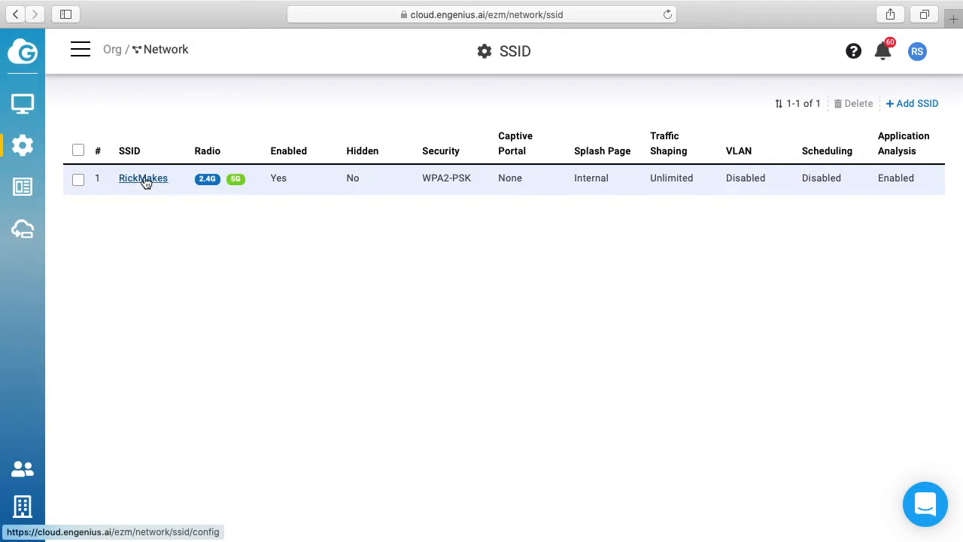
mouse_move(916, 103)
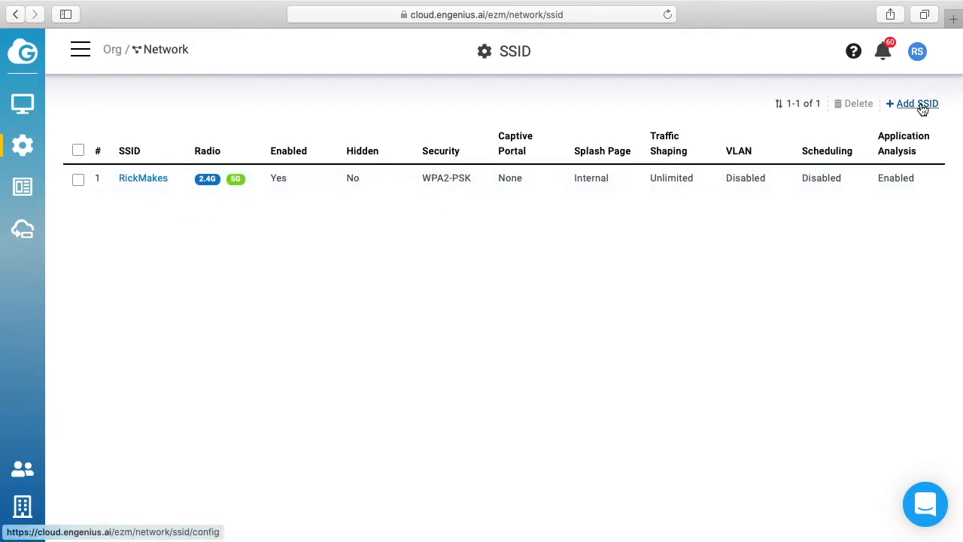
- Add a new SSID named 'RickMakes Guest' set to the 2.4 GHz band only
click(917, 102)
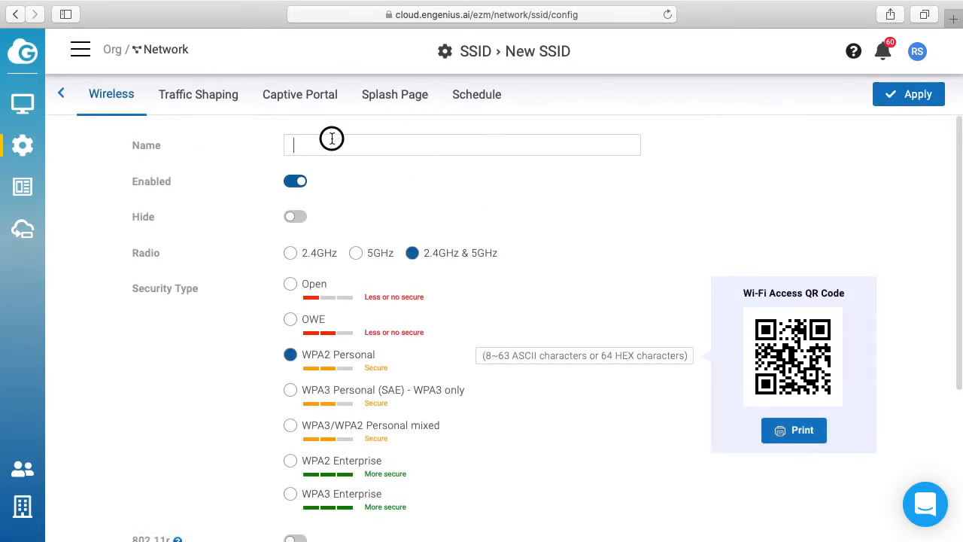
text(Rick)
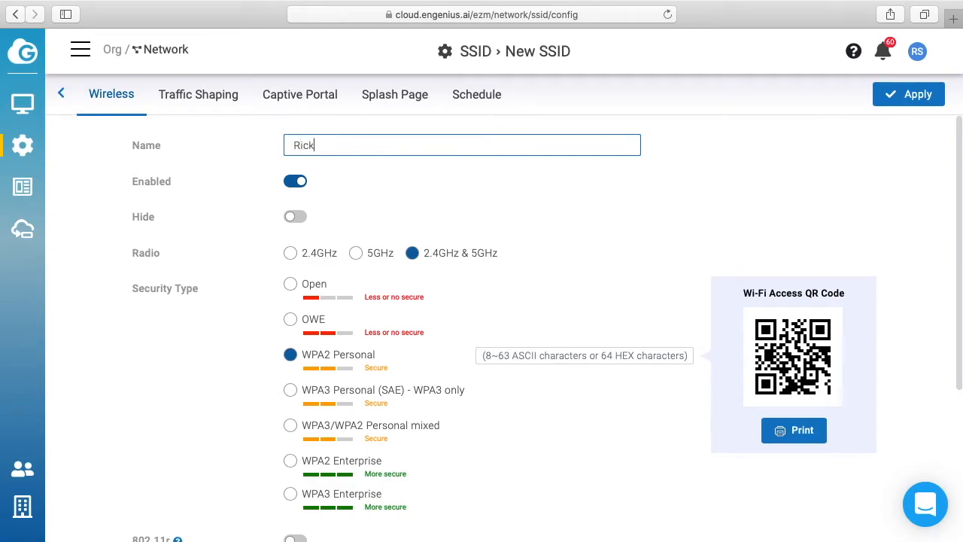
text(Makes Guest)
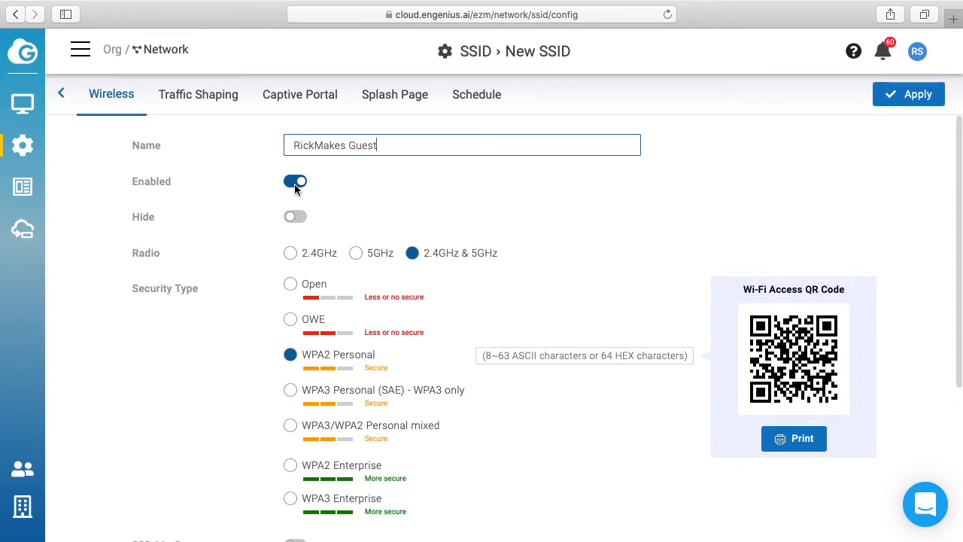
mouse_move(322, 265)
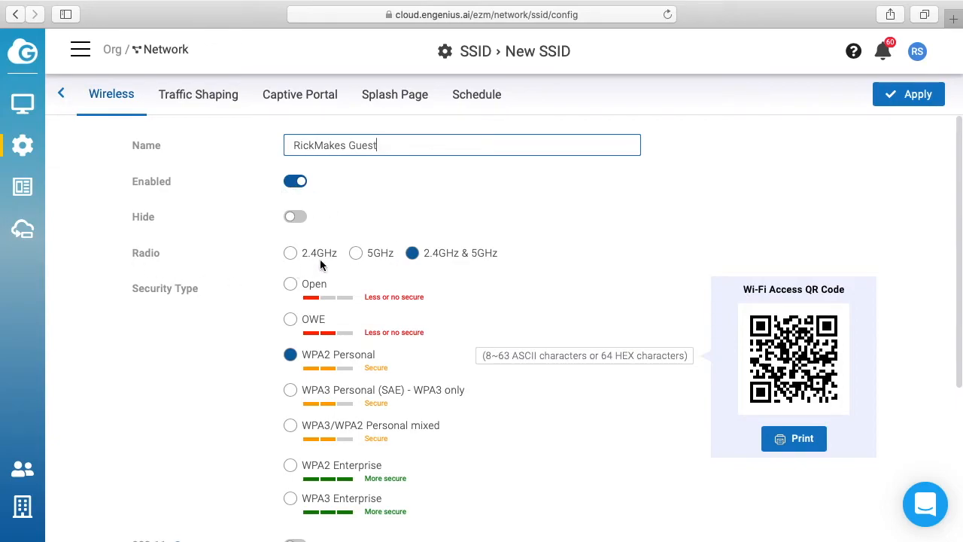
mouse_move(291, 253)
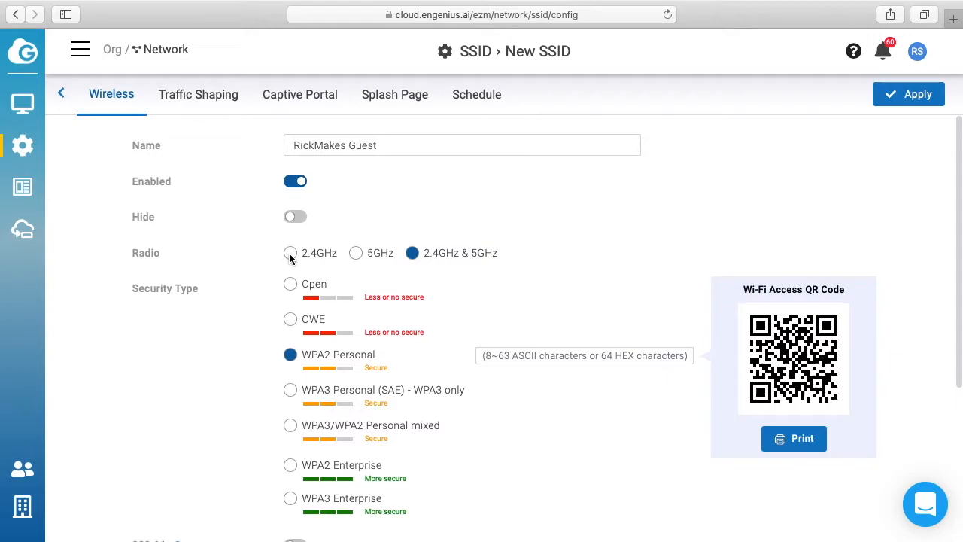
click(289, 253)
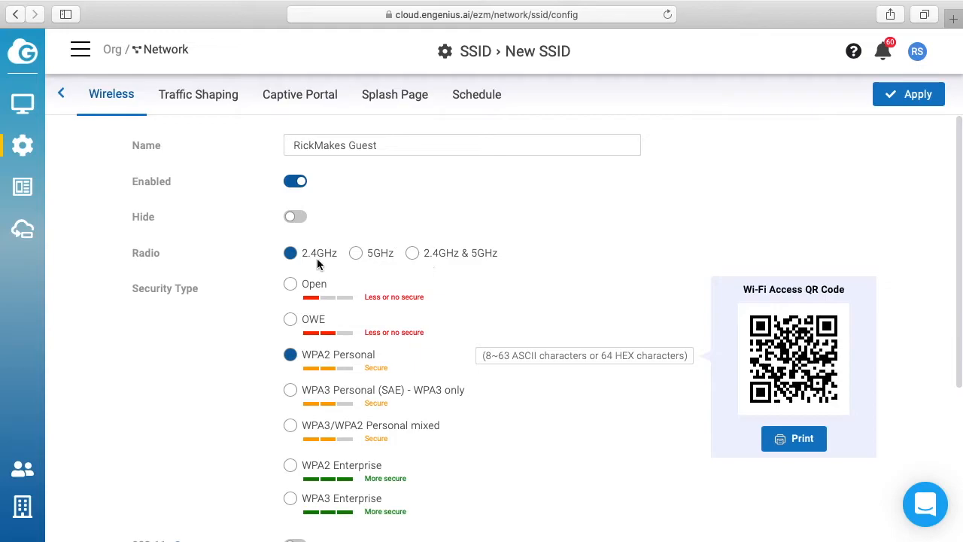
click(355, 253)
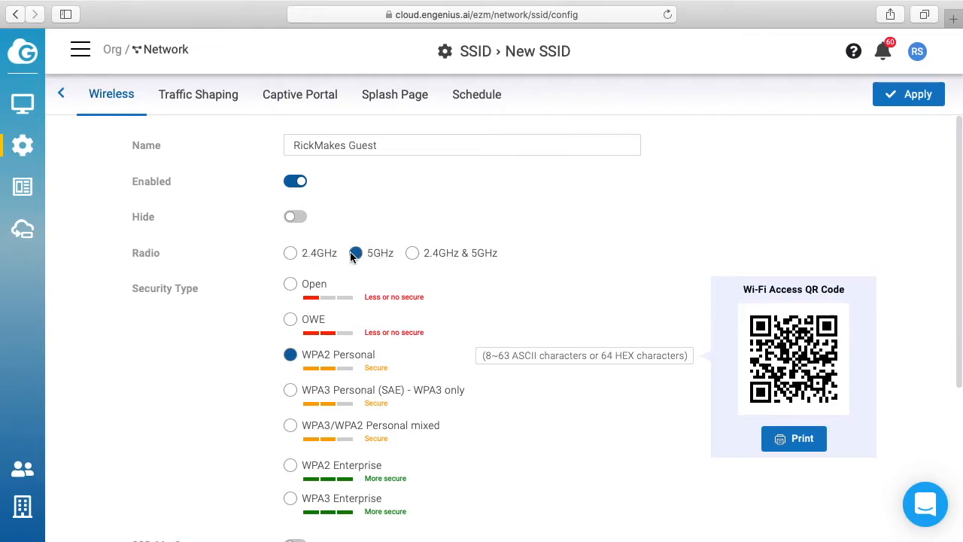
click(290, 253)
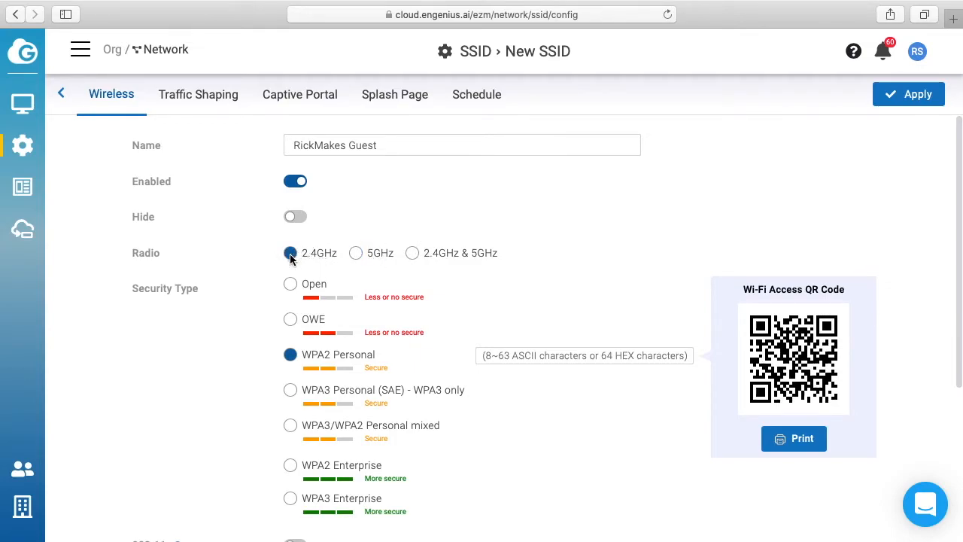
mouse_move(98, 271)
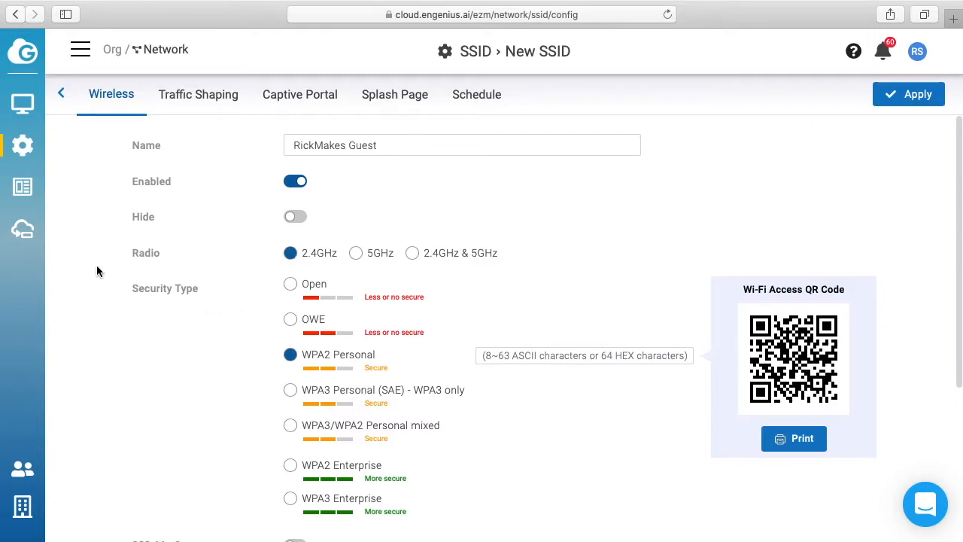
mouse_move(316, 295)
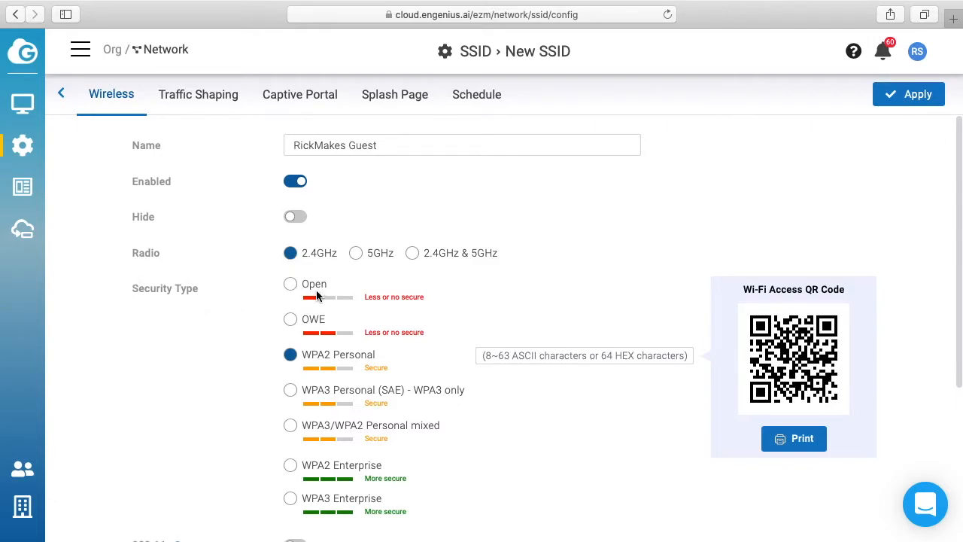
- Enable L2 Isolation in the new SSID's Advanced Settings, leaving Band Steering off
scroll(down, 3)
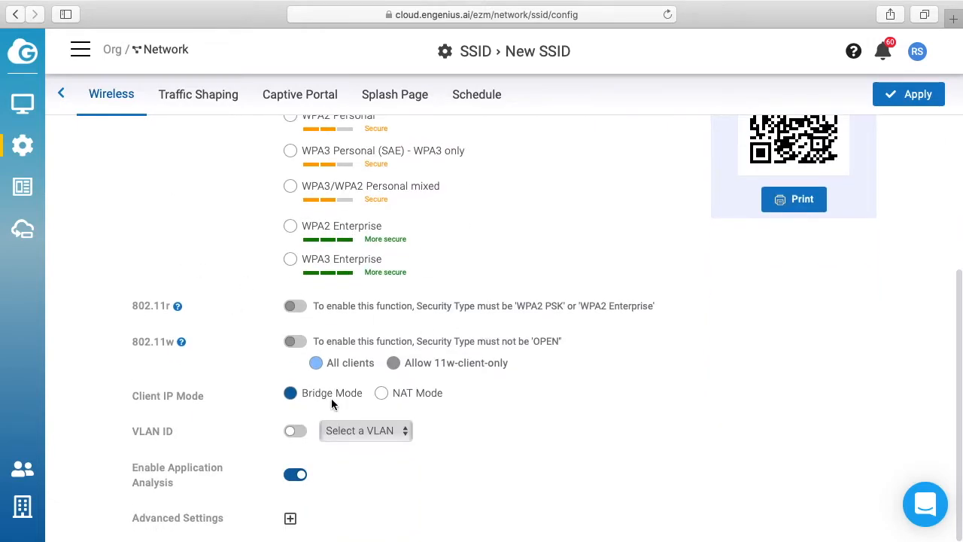
mouse_move(346, 394)
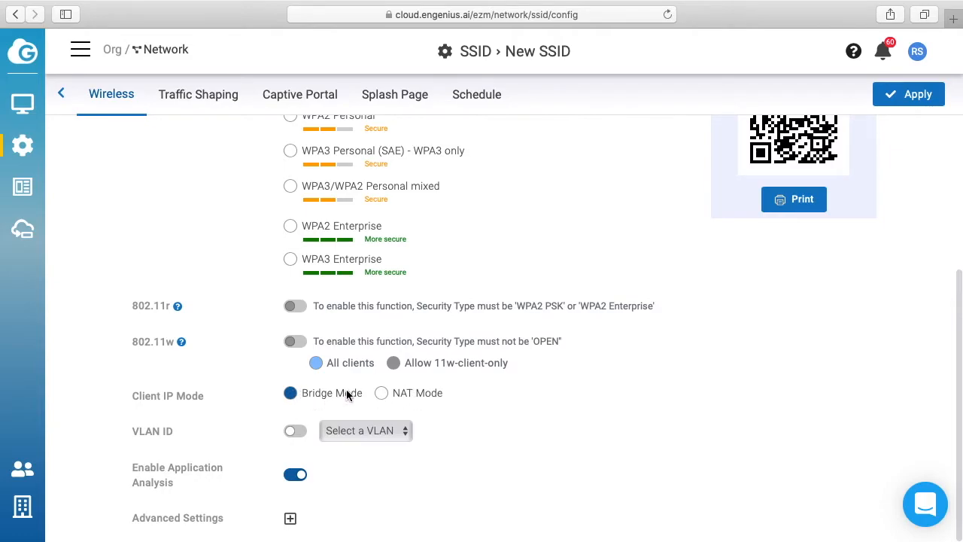
mouse_move(154, 481)
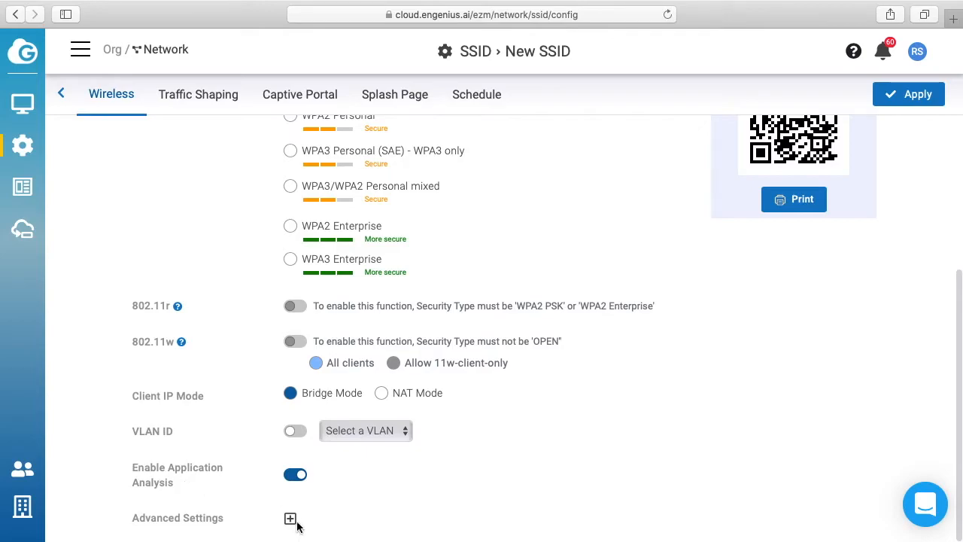
click(290, 518)
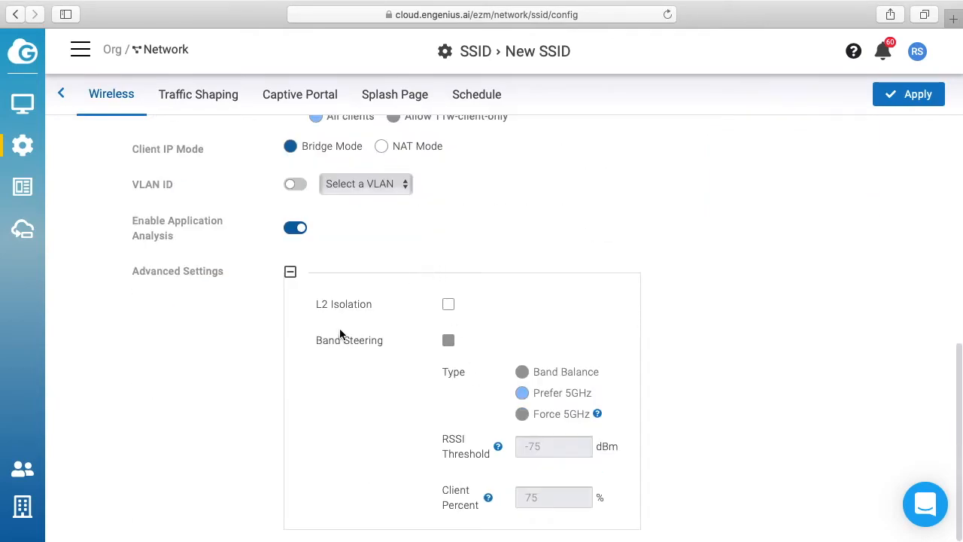
mouse_move(457, 307)
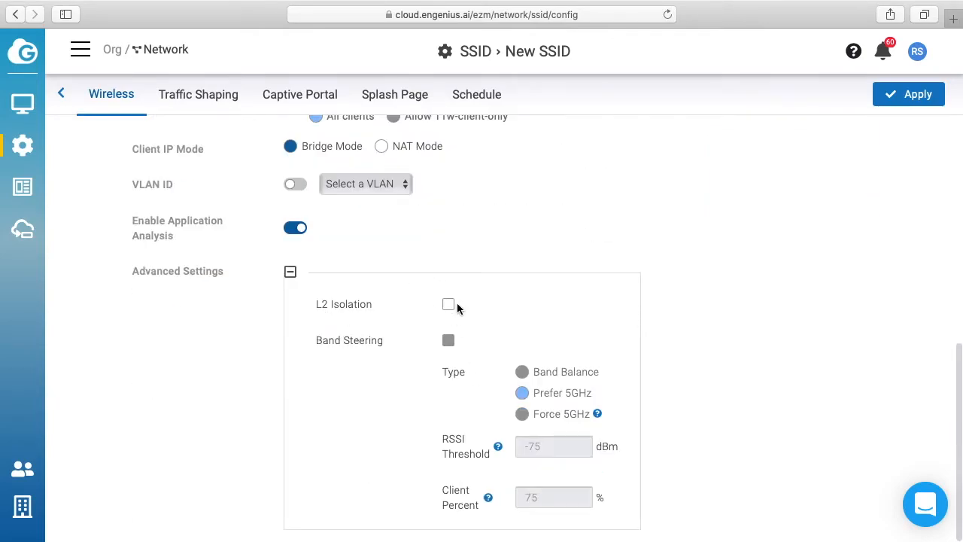
mouse_move(360, 319)
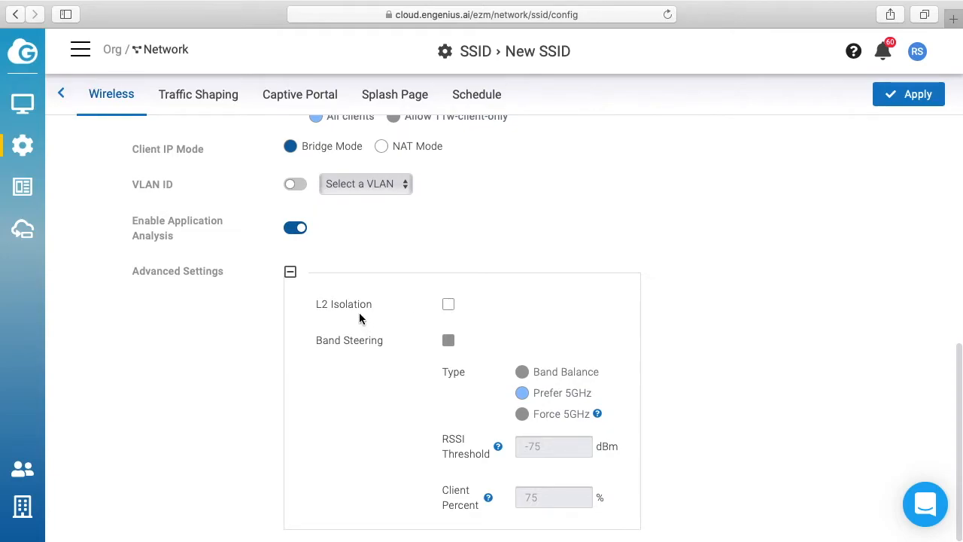
click(449, 304)
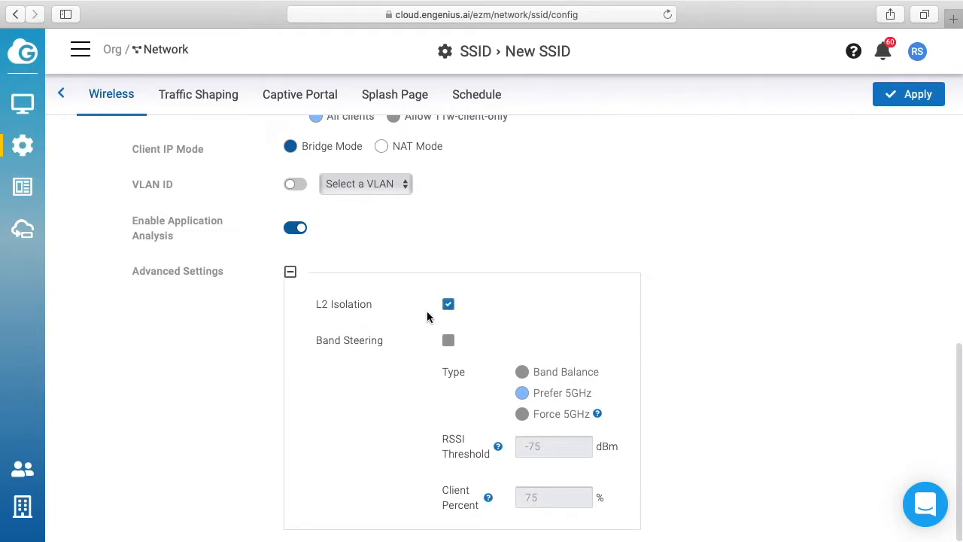
mouse_move(474, 374)
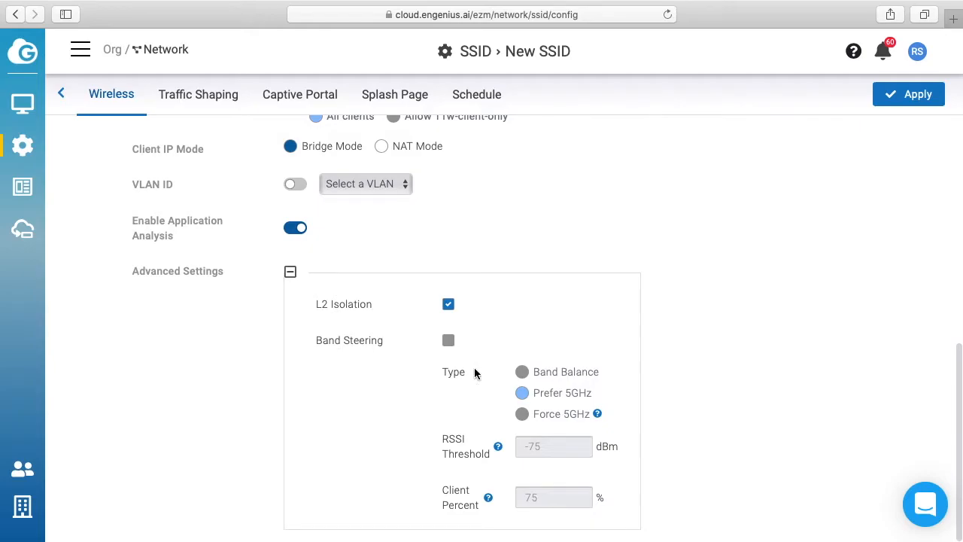
mouse_move(470, 356)
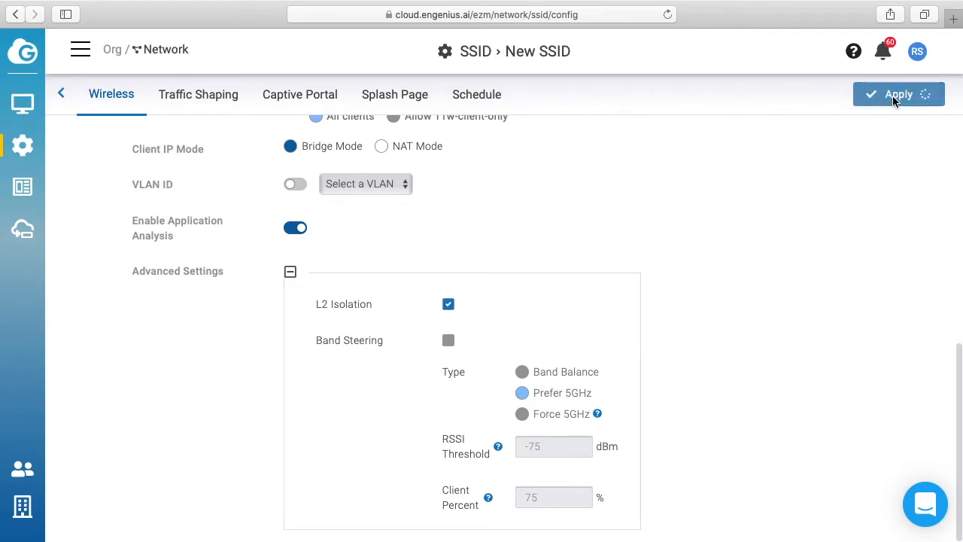
mouse_move(279, 214)
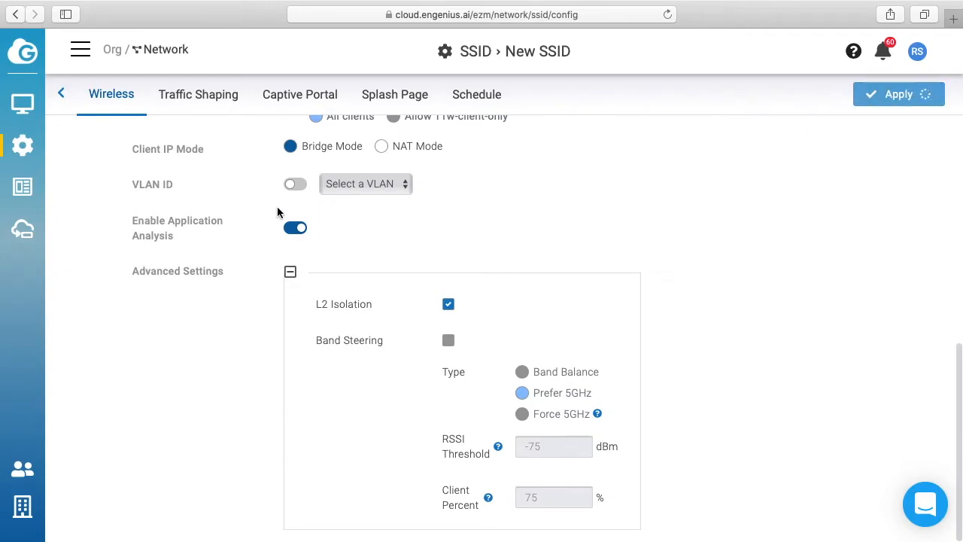
- Save the new SSID, reopen RickMakes Guest and go to its Traffic Shaping settings
click(899, 94)
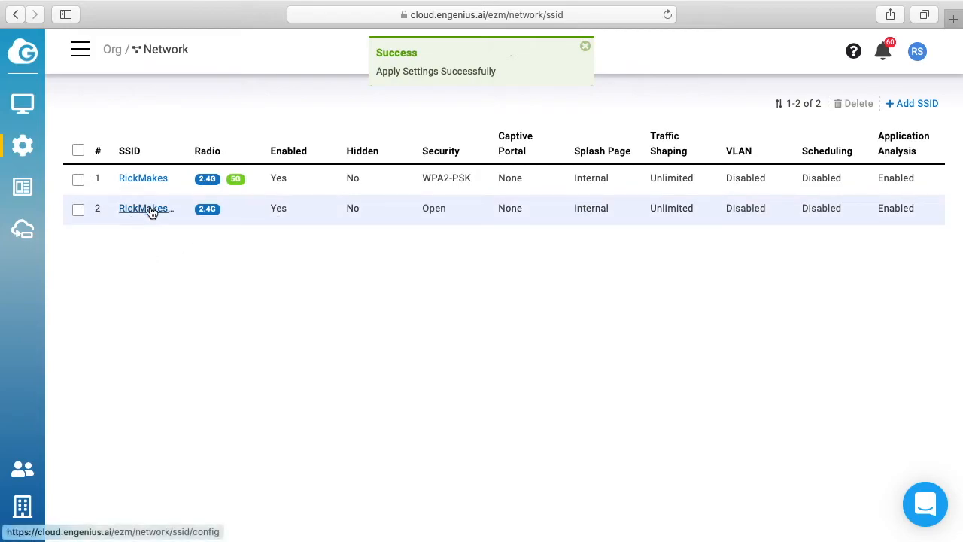
click(143, 208)
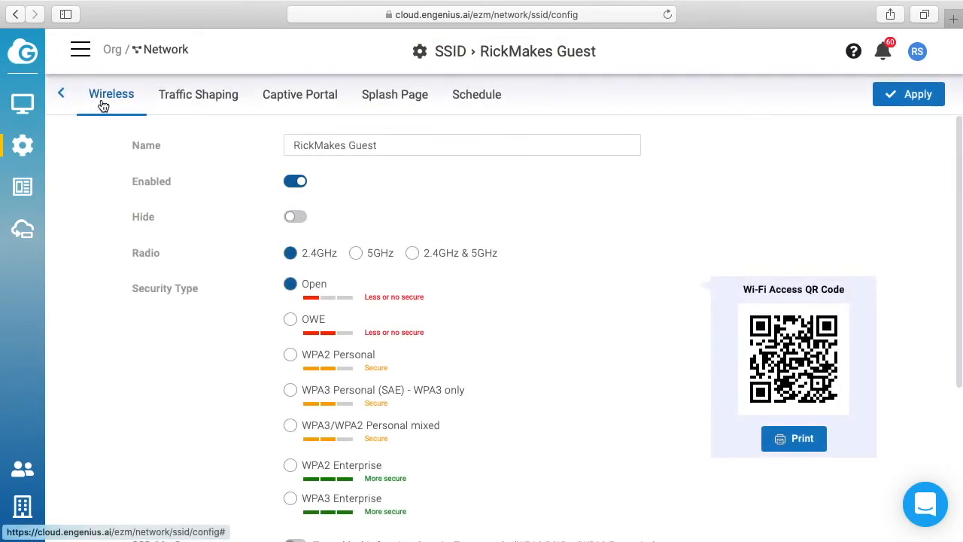
click(199, 93)
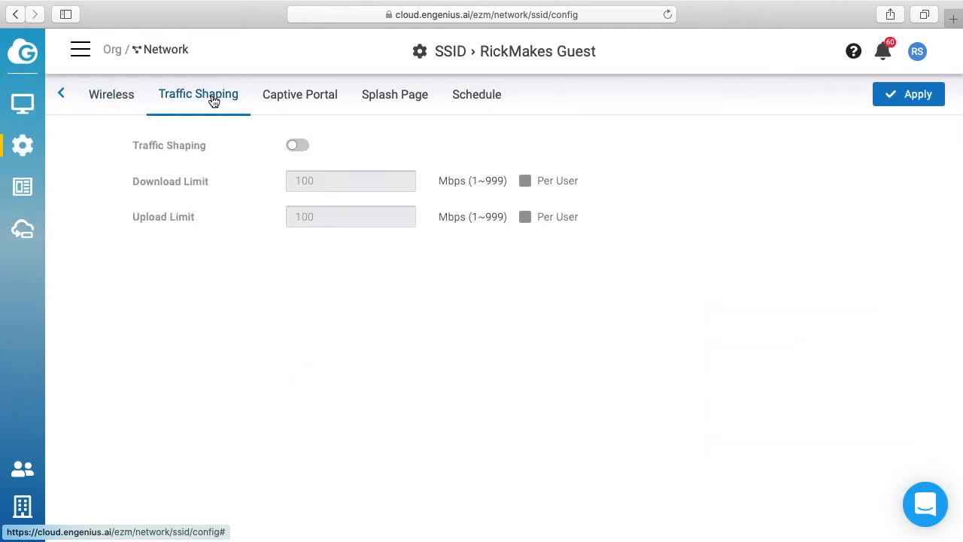
- Turn on traffic shaping with a 4 Mbps download limit
click(298, 144)
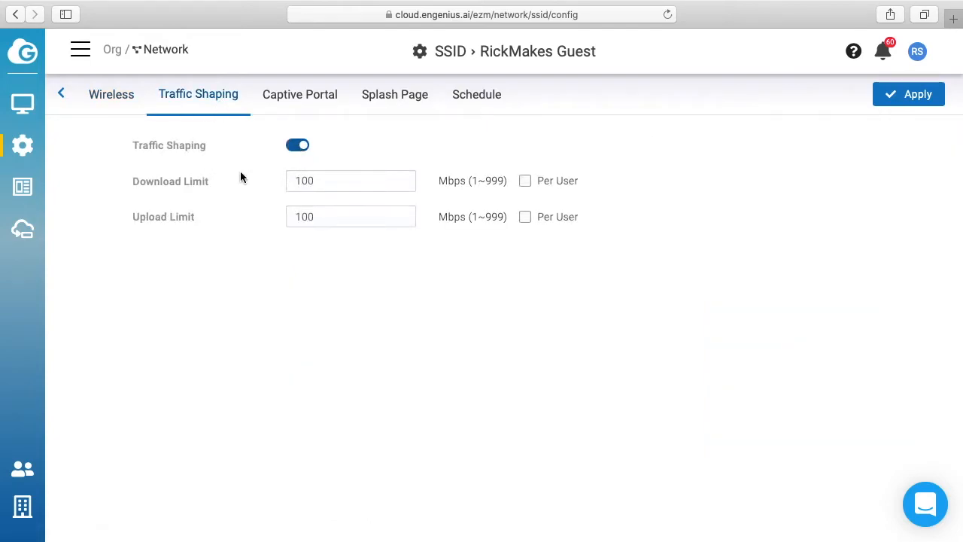
mouse_move(180, 193)
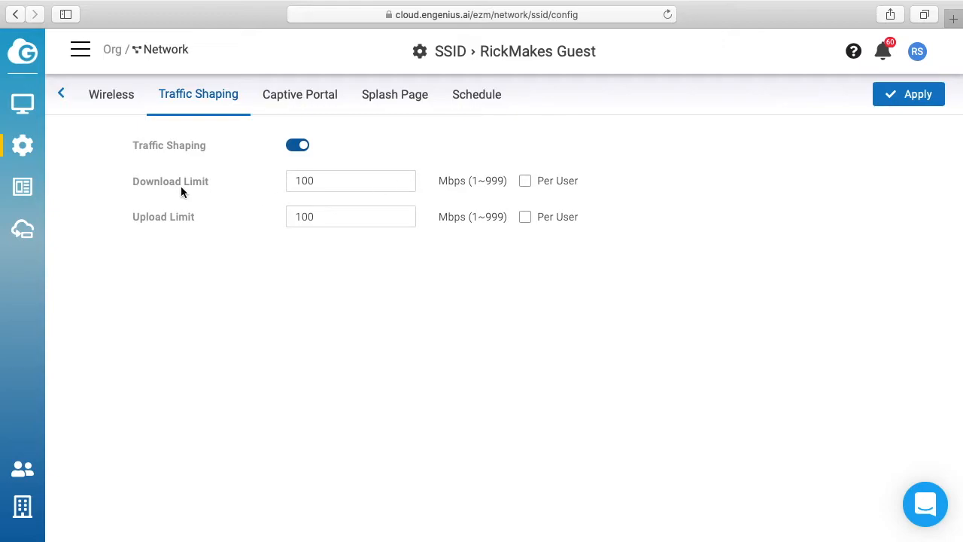
triple_click(349, 180)
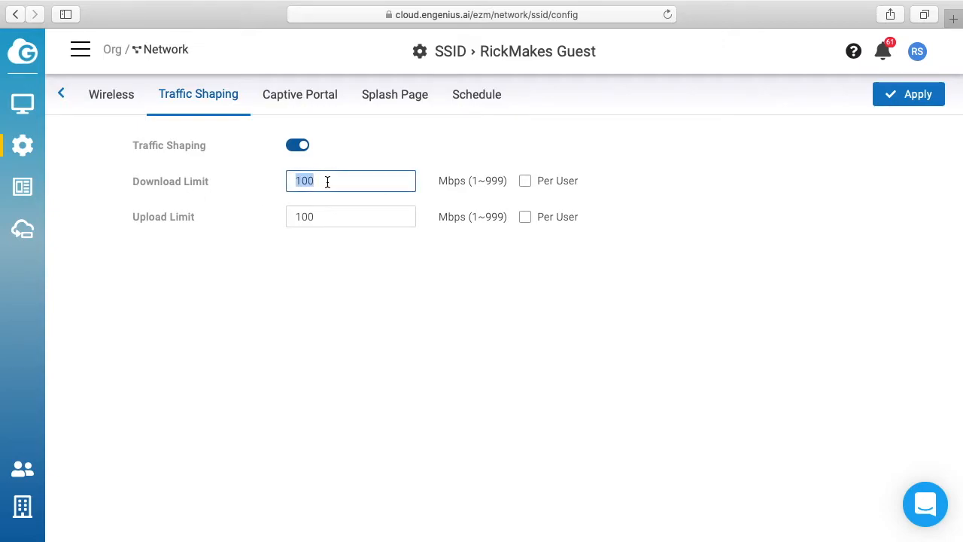
text(4)
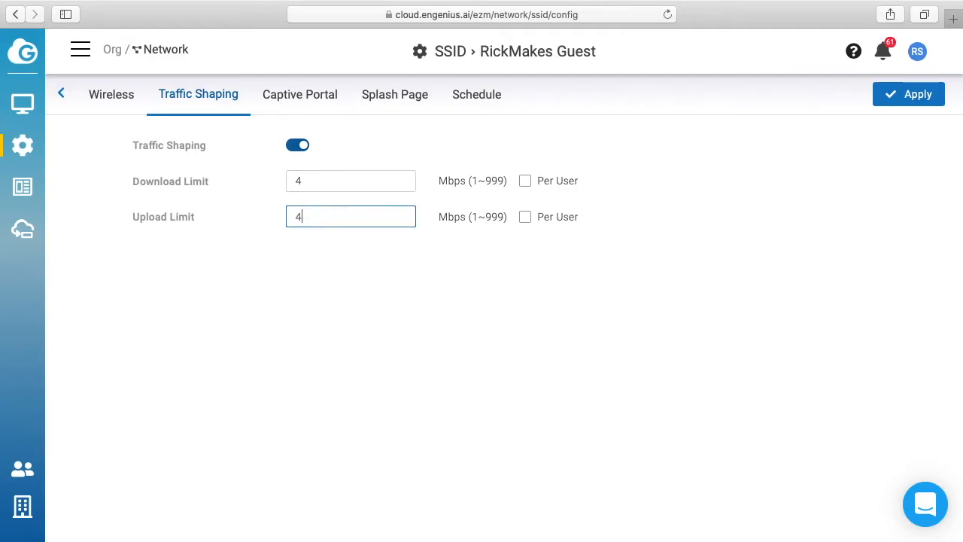
mouse_move(534, 181)
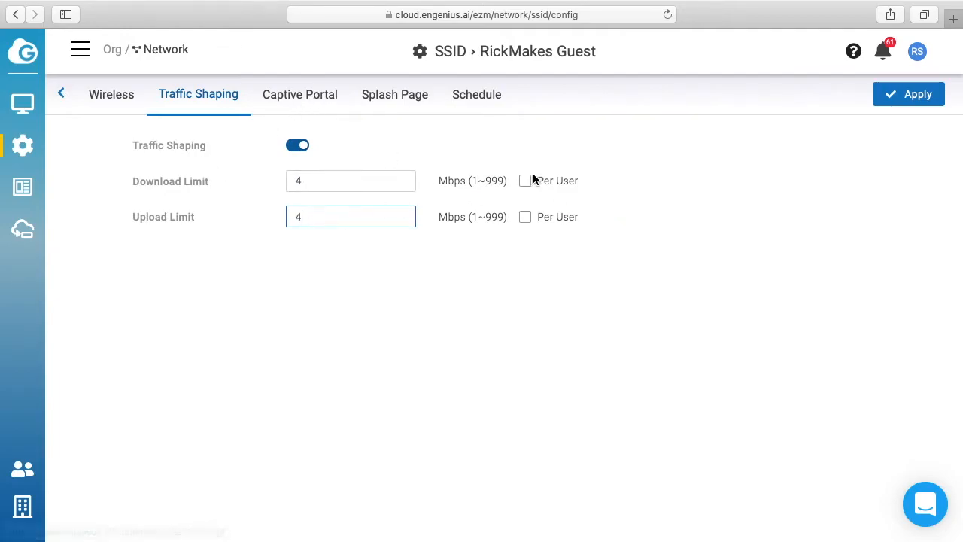
mouse_move(399, 238)
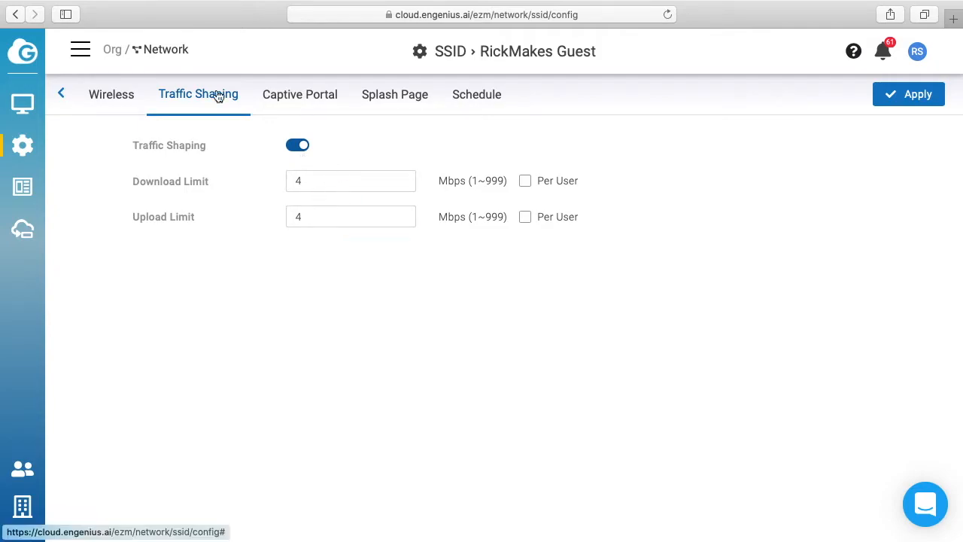
click(300, 94)
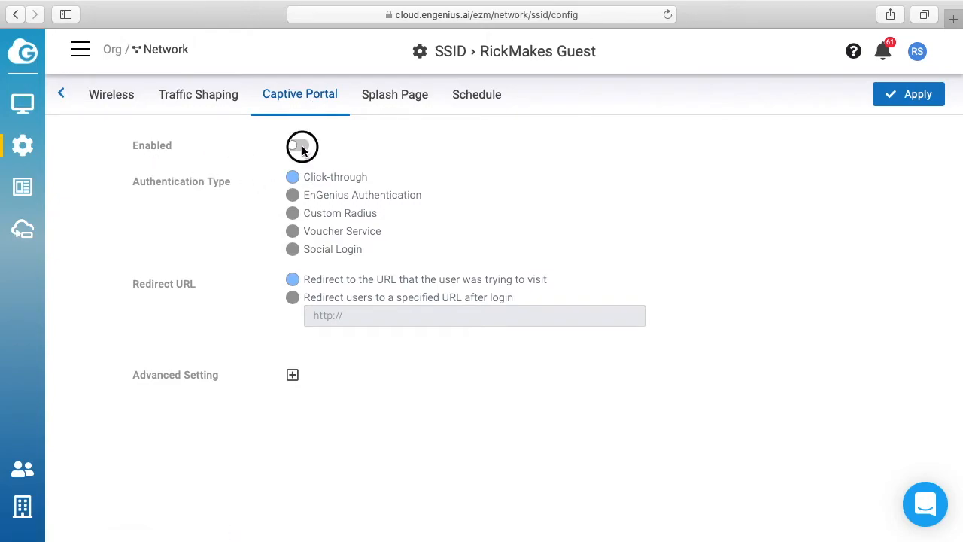
click(301, 145)
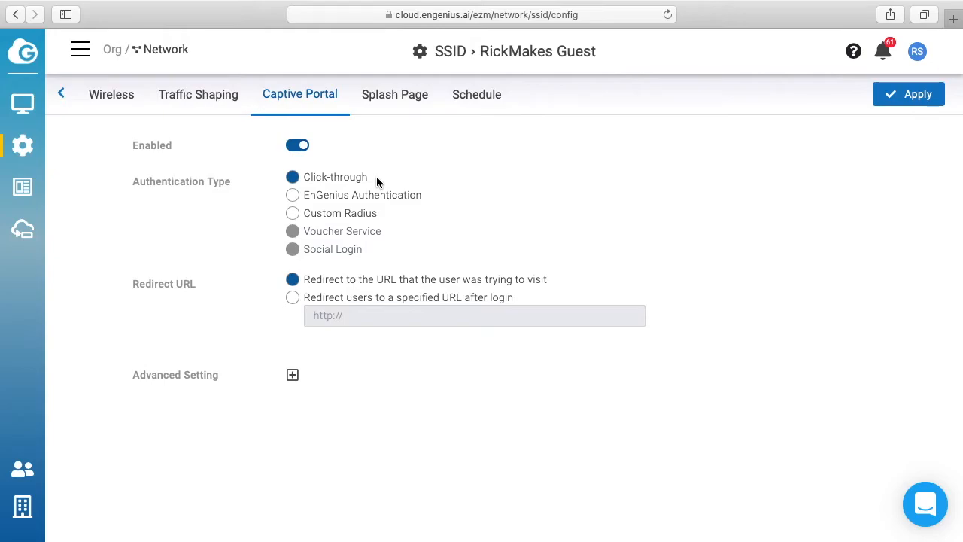
mouse_move(325, 209)
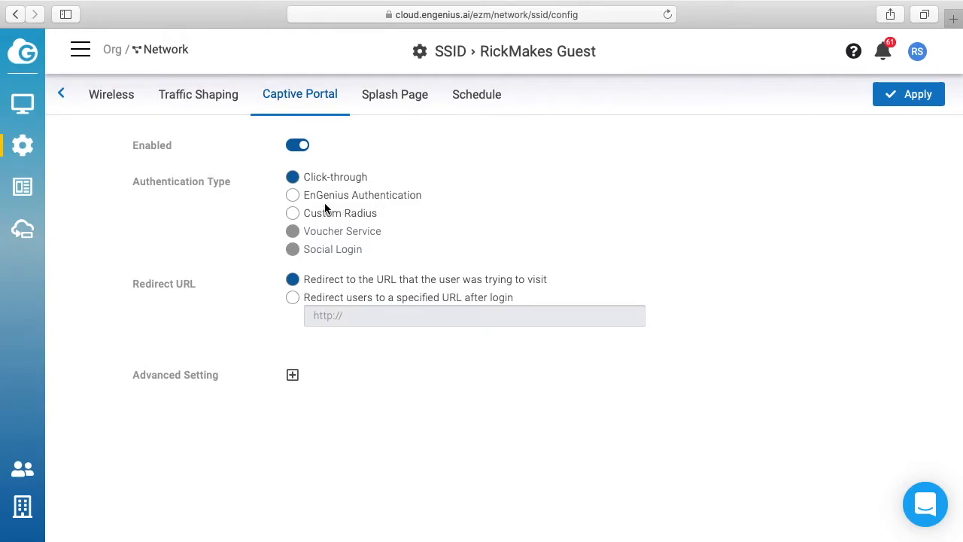
mouse_move(316, 217)
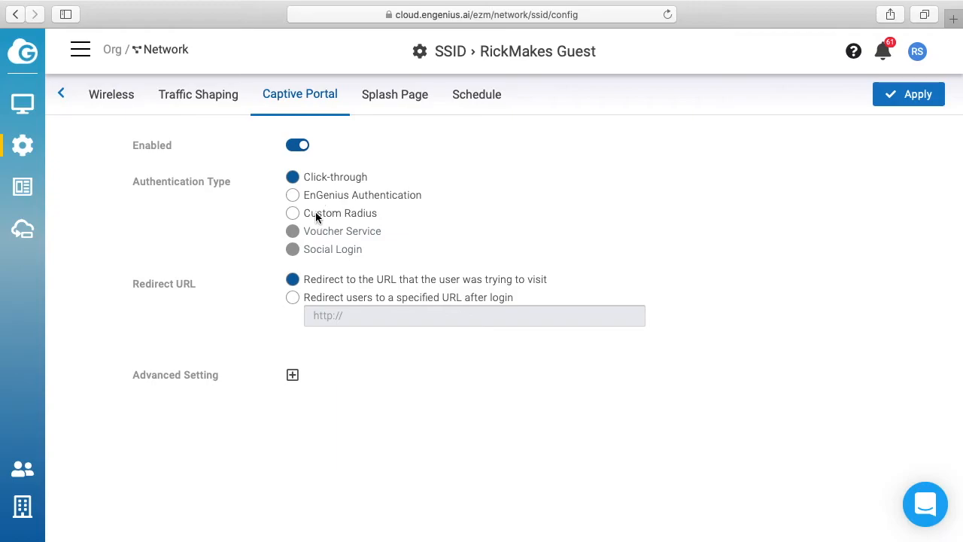
mouse_move(380, 241)
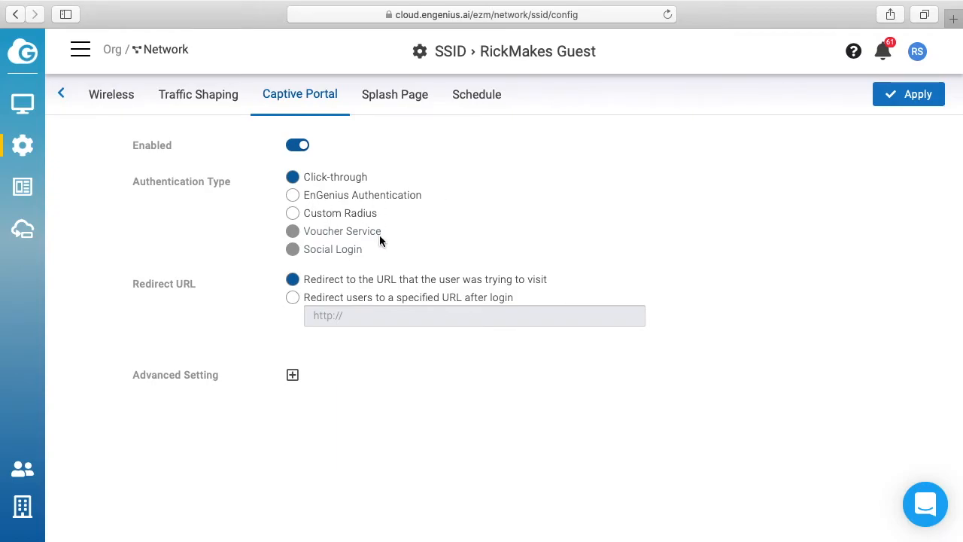
mouse_move(404, 228)
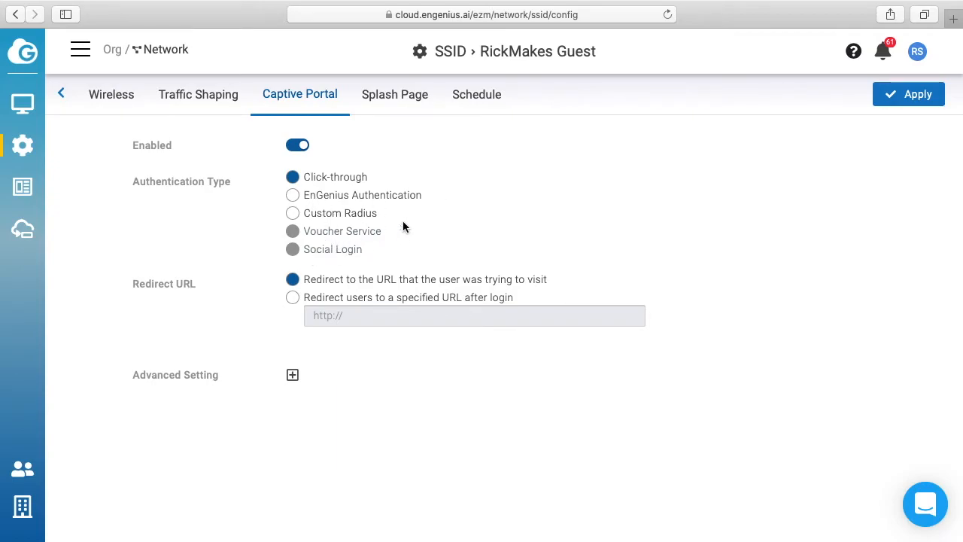
mouse_move(302, 254)
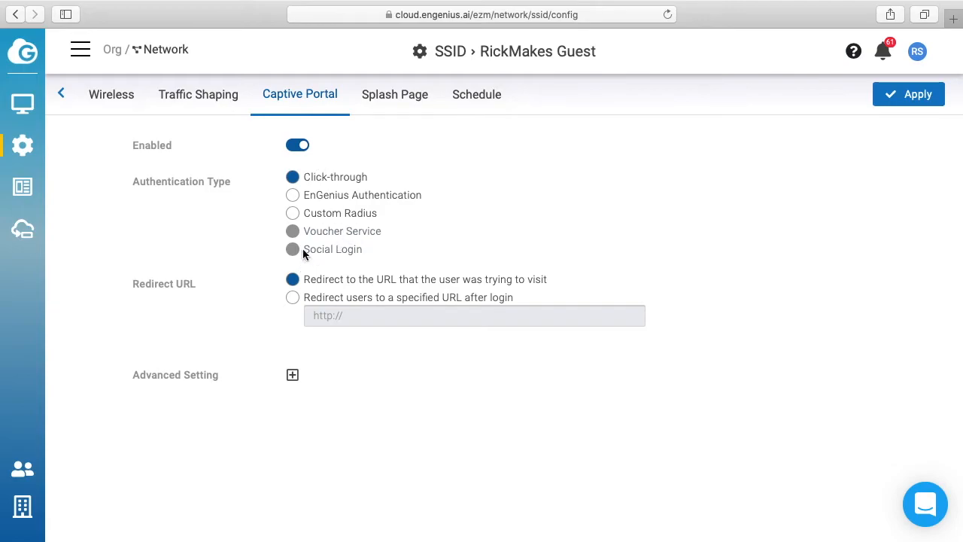
mouse_move(156, 298)
text(http://w)
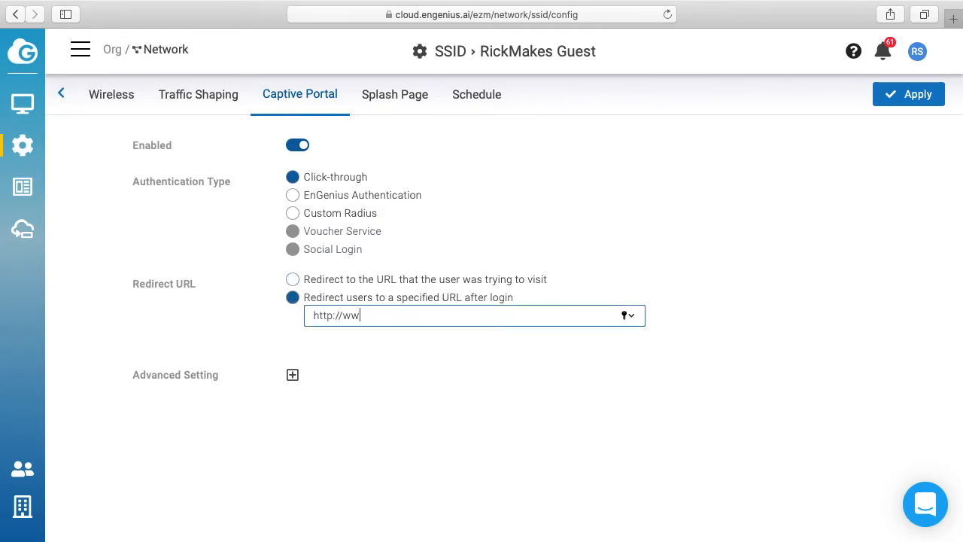
text(w.rickmakes.com)
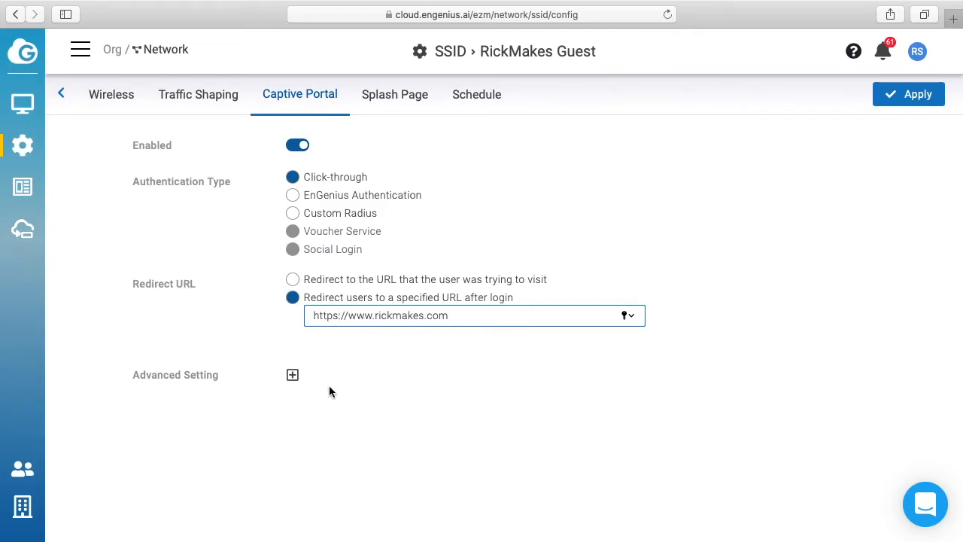
click(292, 375)
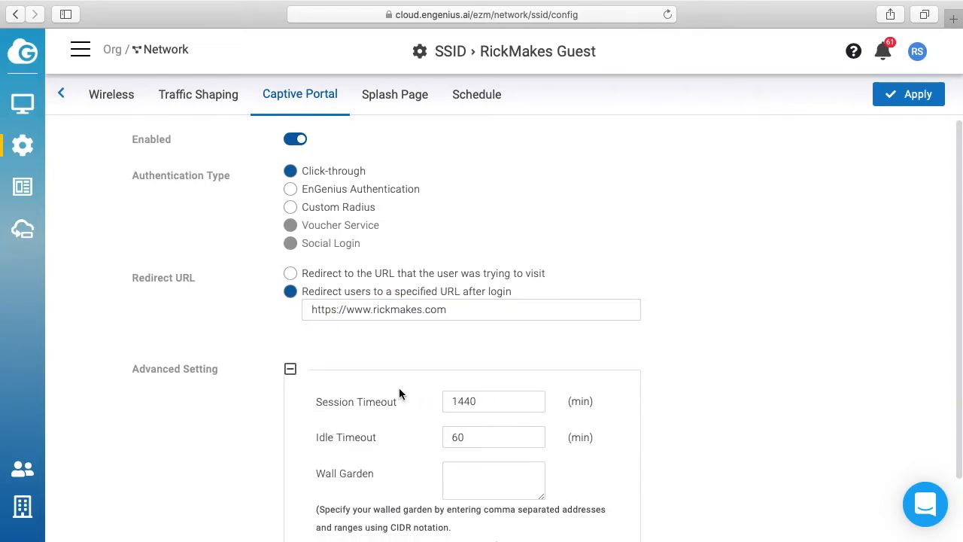
scroll(down, 3)
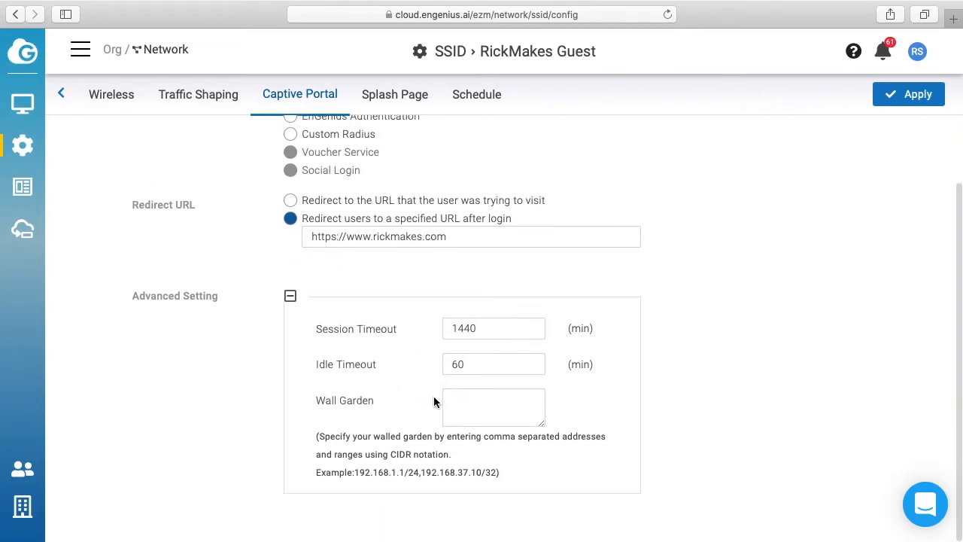
- Review the Local Splash Page welcome text, footer and preview without changes
click(394, 93)
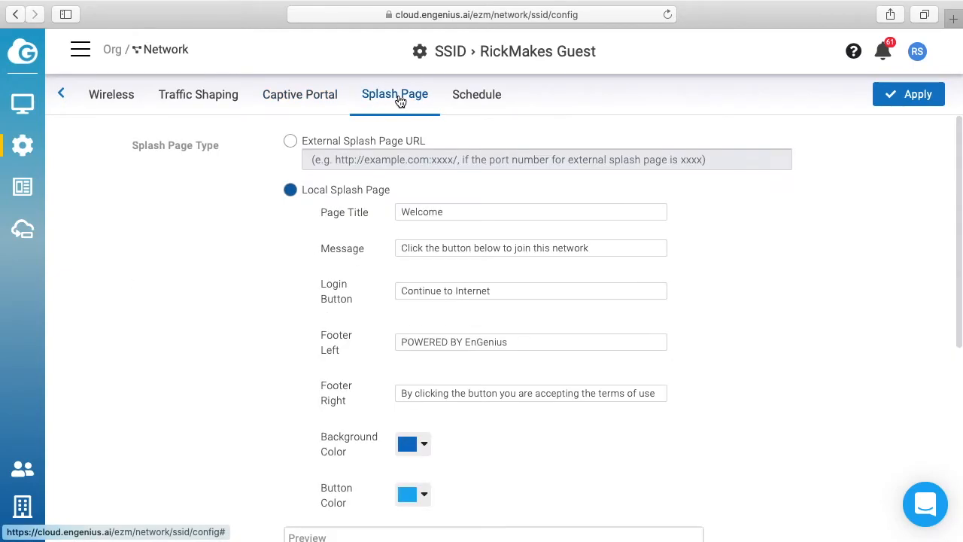
mouse_move(315, 184)
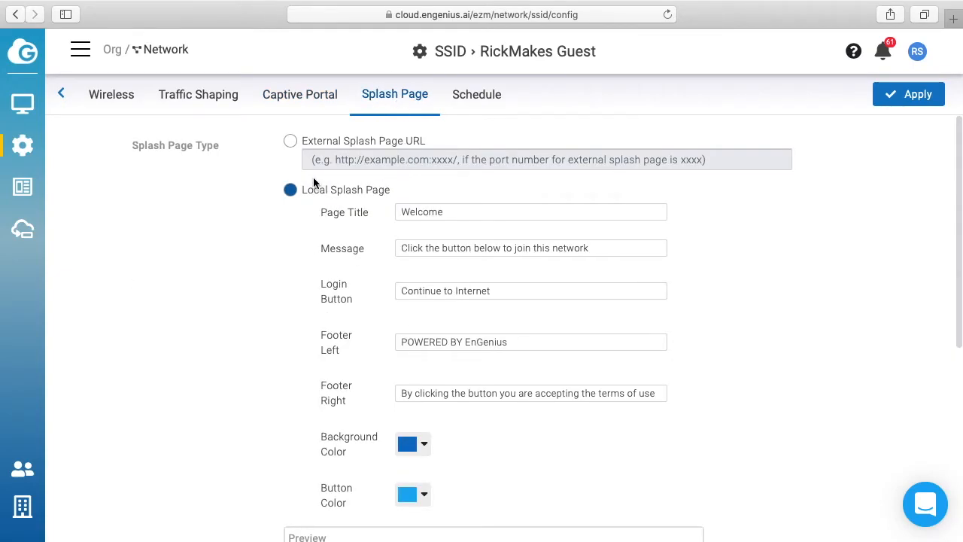
mouse_move(377, 190)
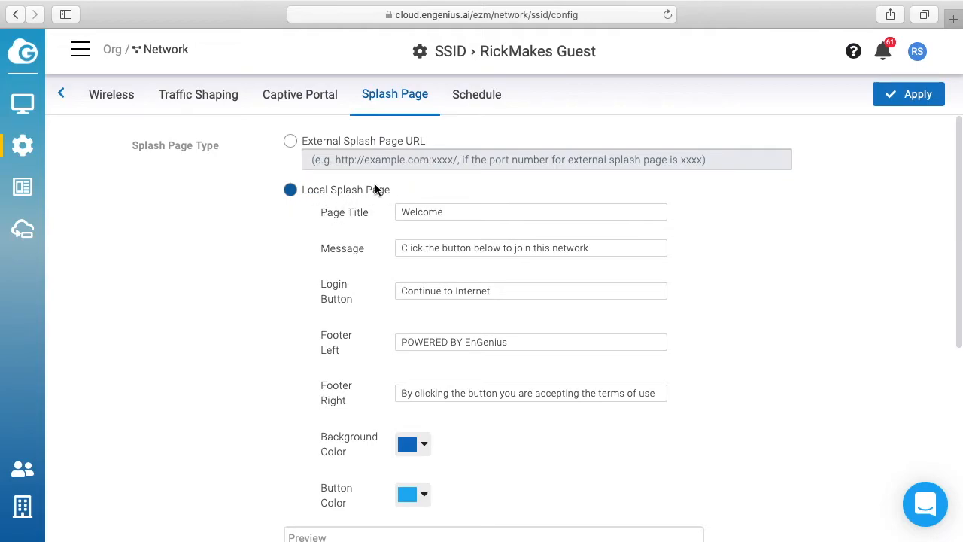
mouse_move(412, 248)
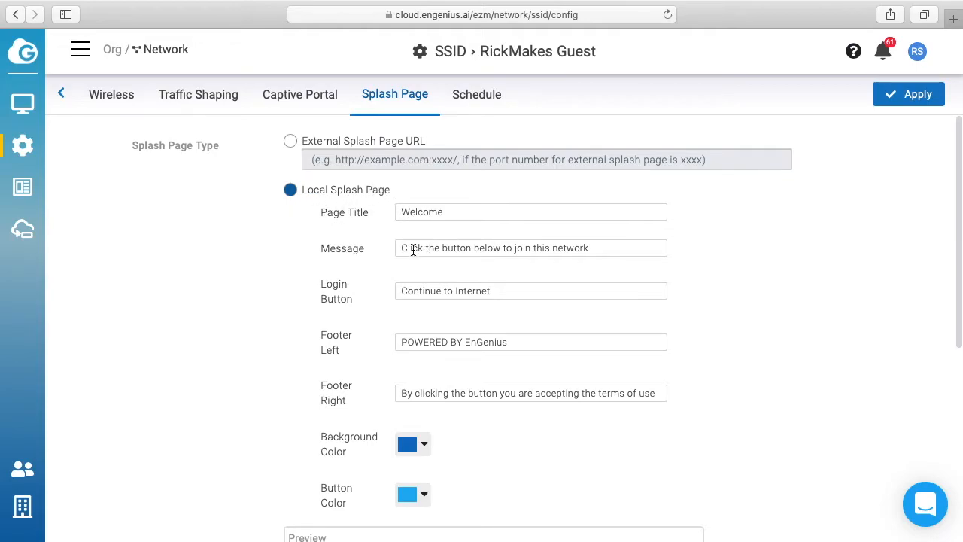
mouse_move(465, 295)
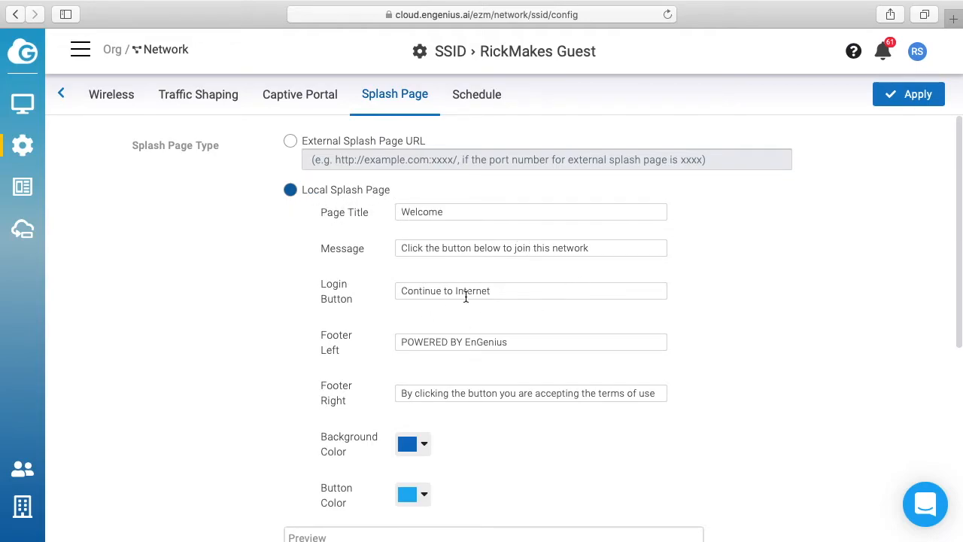
mouse_move(584, 413)
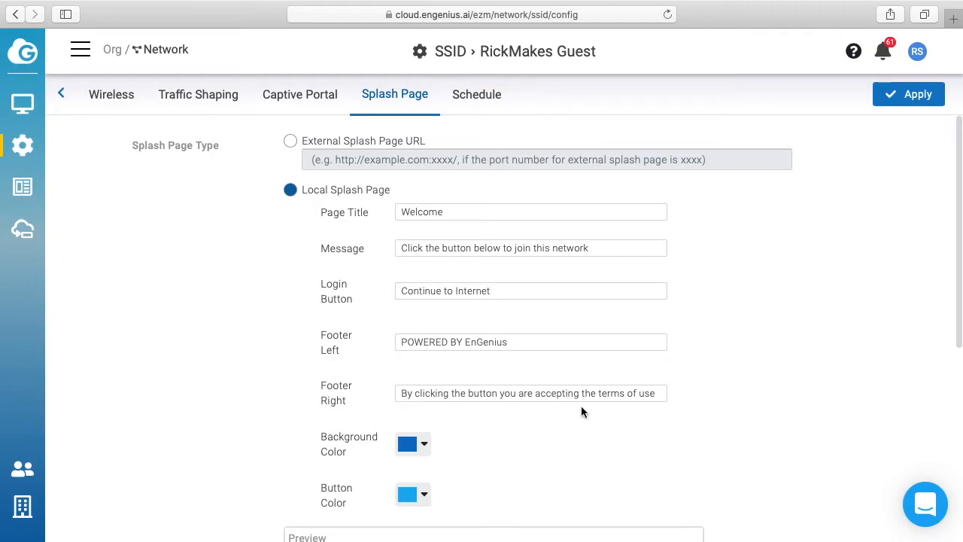
scroll(down, 3)
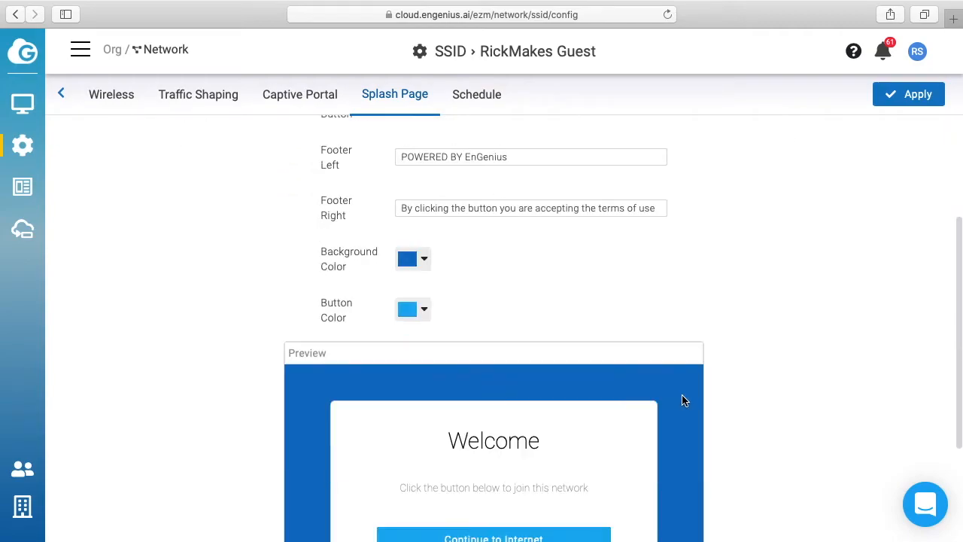
scroll(up, 3)
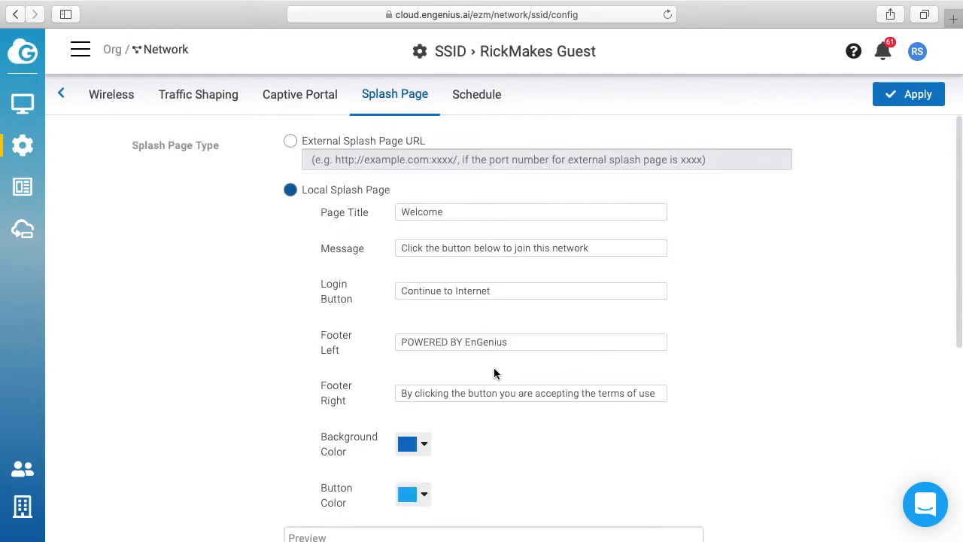
- Check the Schedule settings and apply, returning to the SSID list with two networks
click(477, 93)
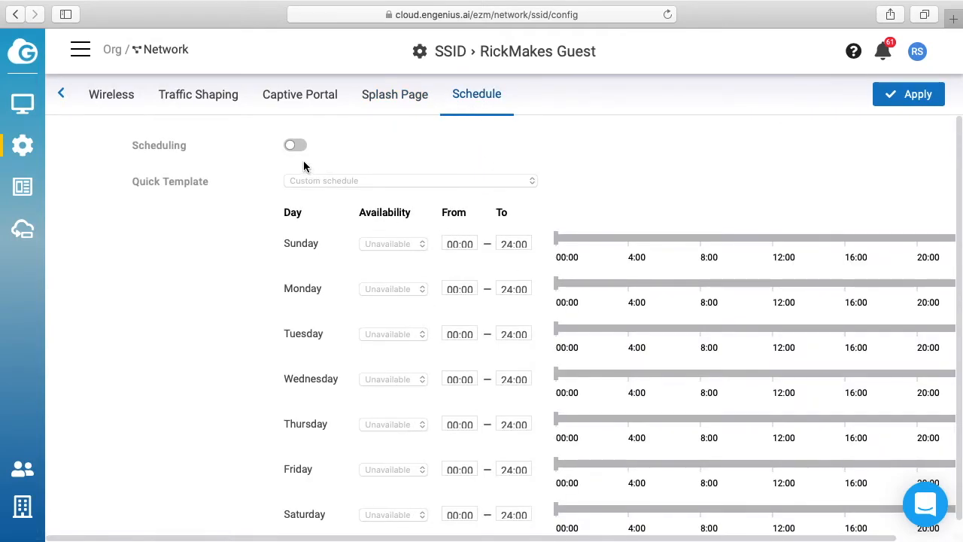
mouse_move(340, 373)
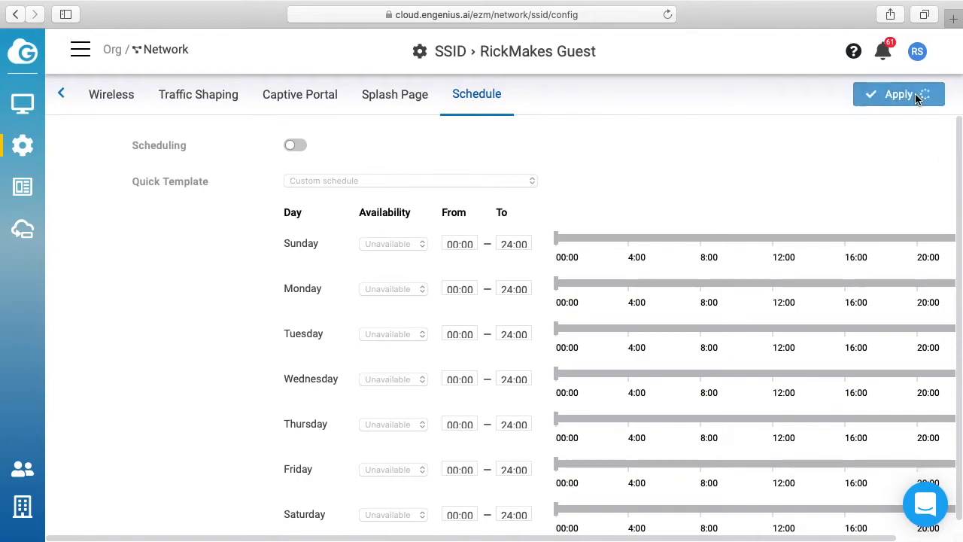
click(900, 93)
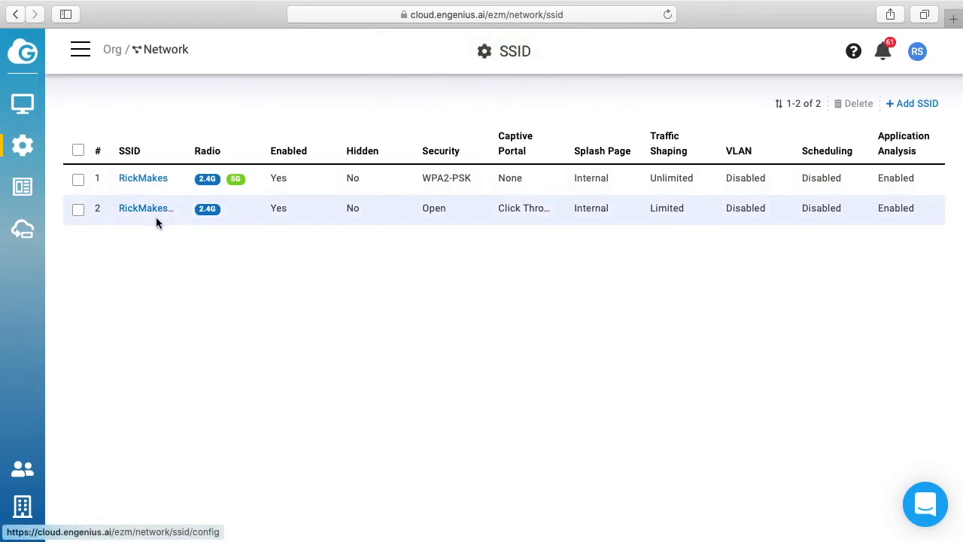
mouse_move(146, 208)
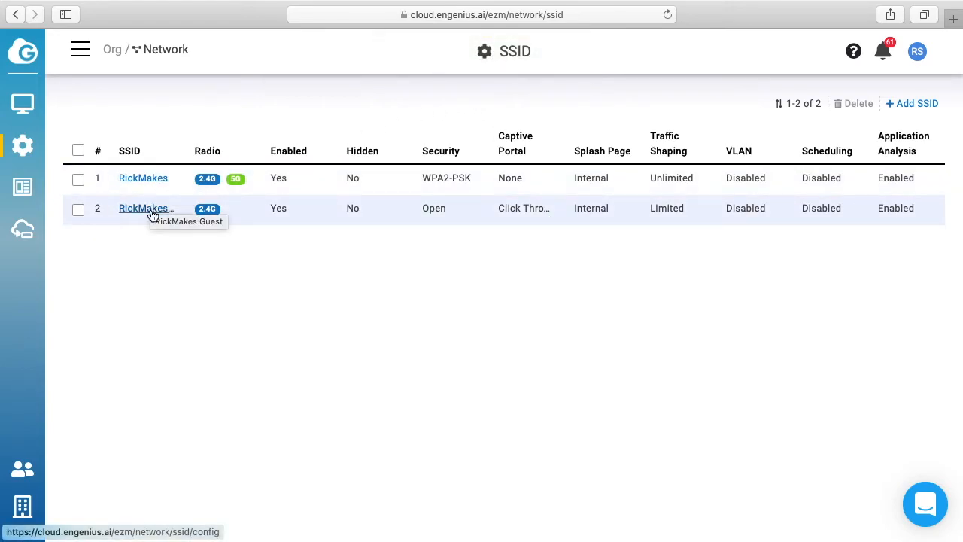
mouse_move(480, 348)
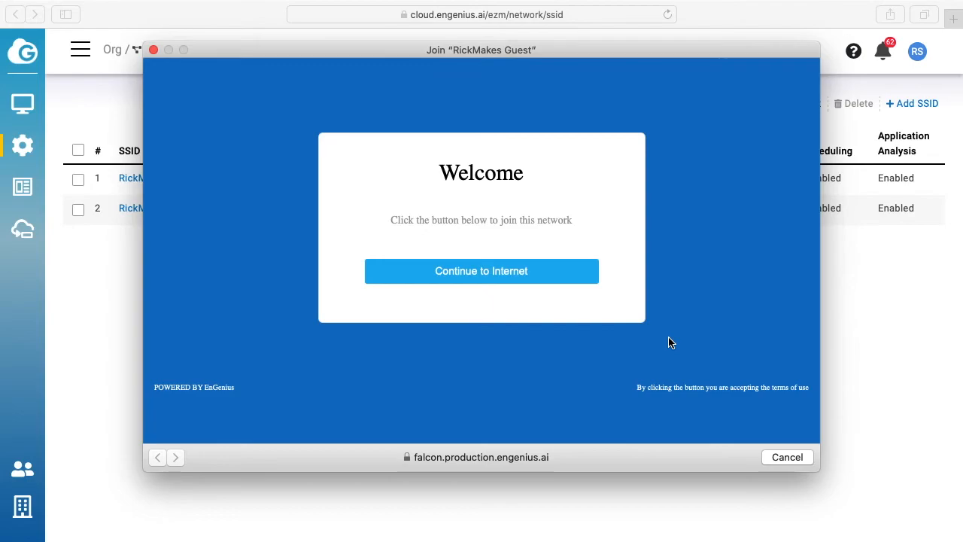
mouse_move(668, 333)
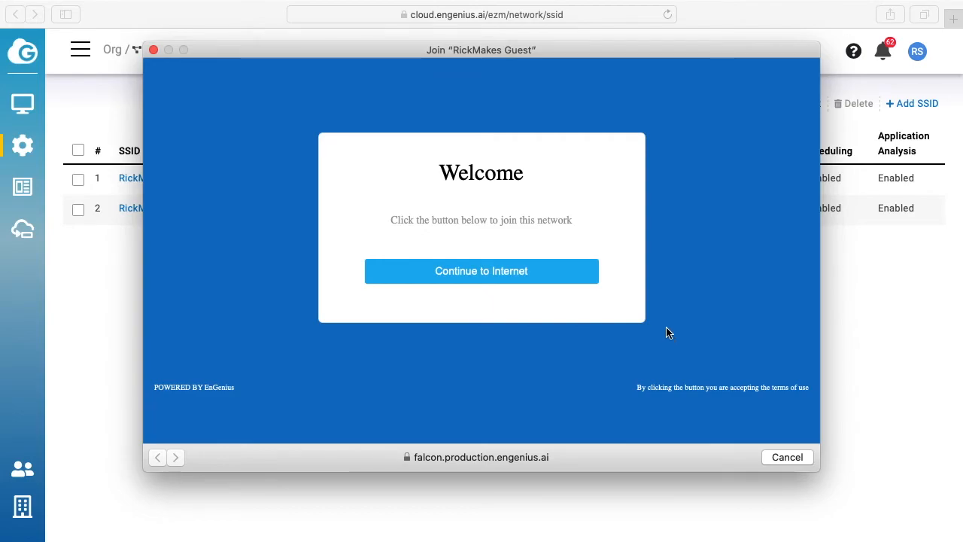
- Continue to Internet on the RickMakes Guest welcome page, landing on rickmakes.com
click(481, 270)
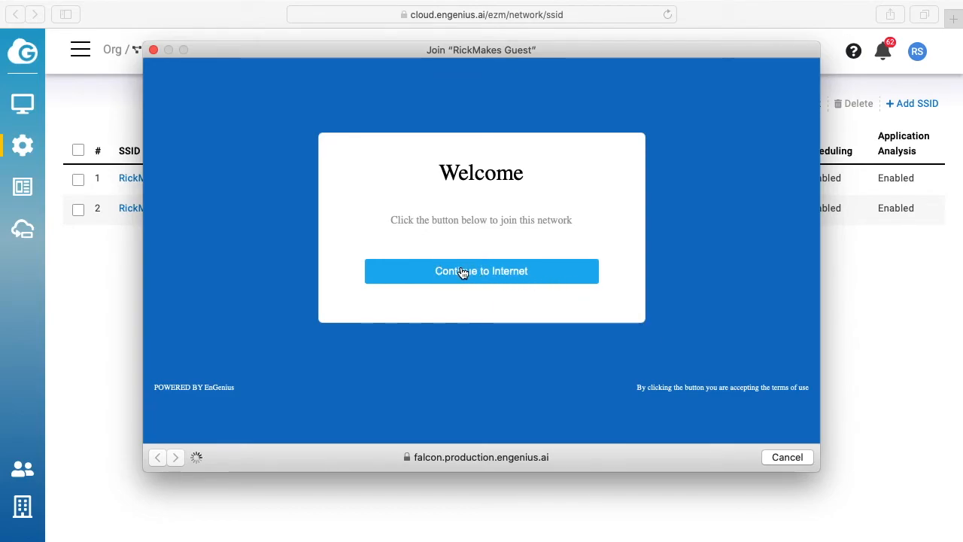
click(482, 271)
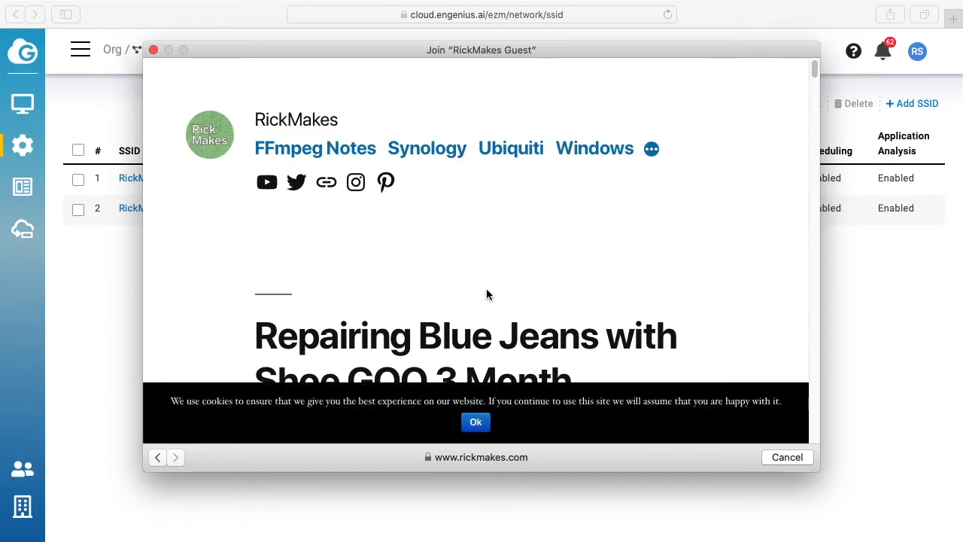
- Run a speedtest.net test showing about 3.9 Mbps download, then return to the EnGenius SSID list
click(787, 457)
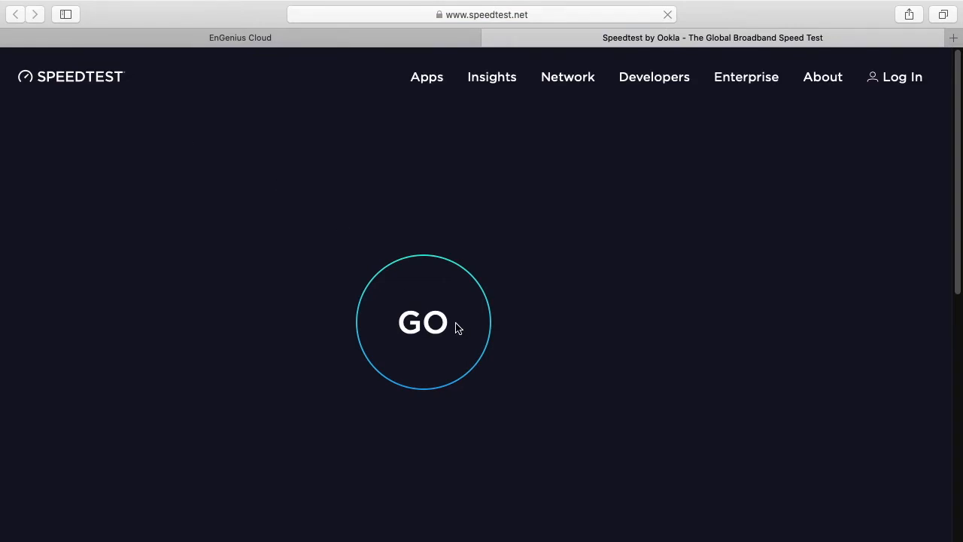
click(422, 322)
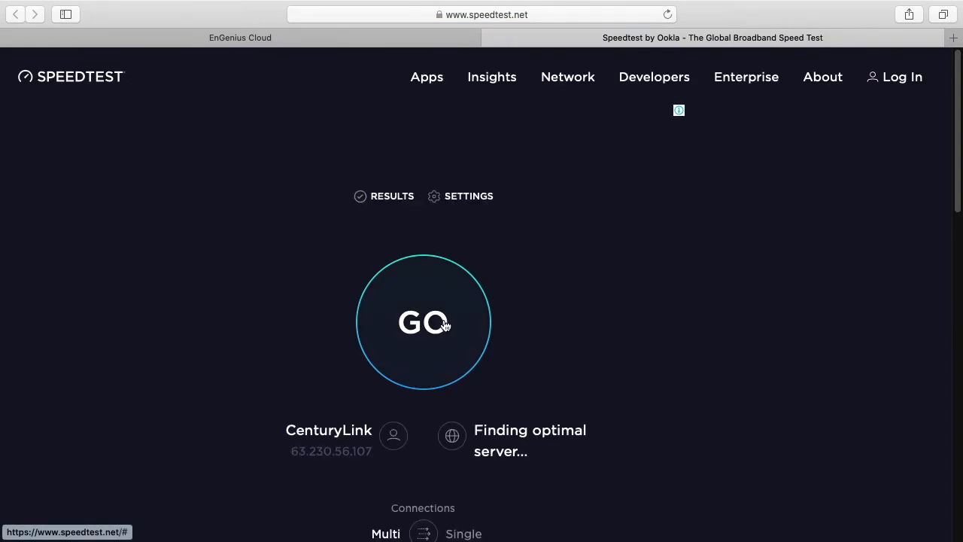
click(423, 322)
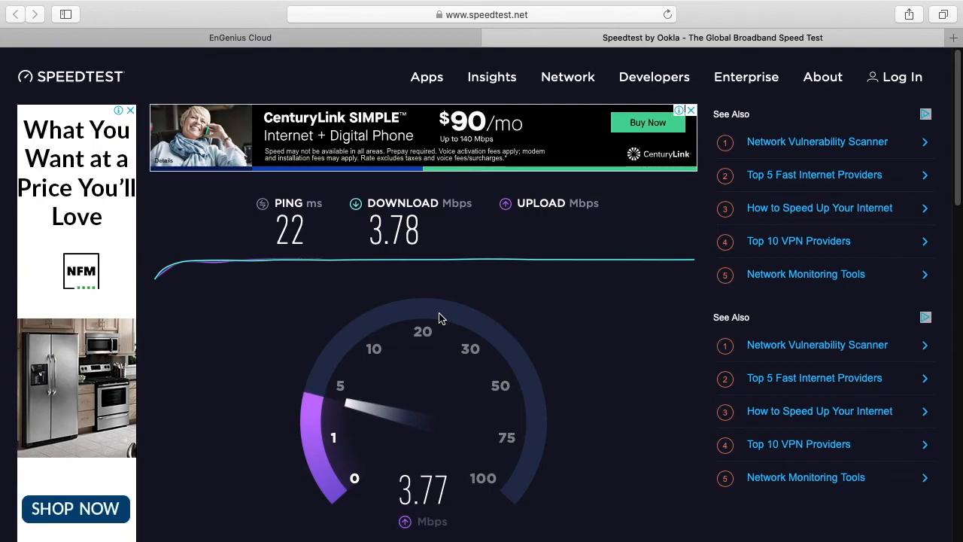
mouse_move(545, 54)
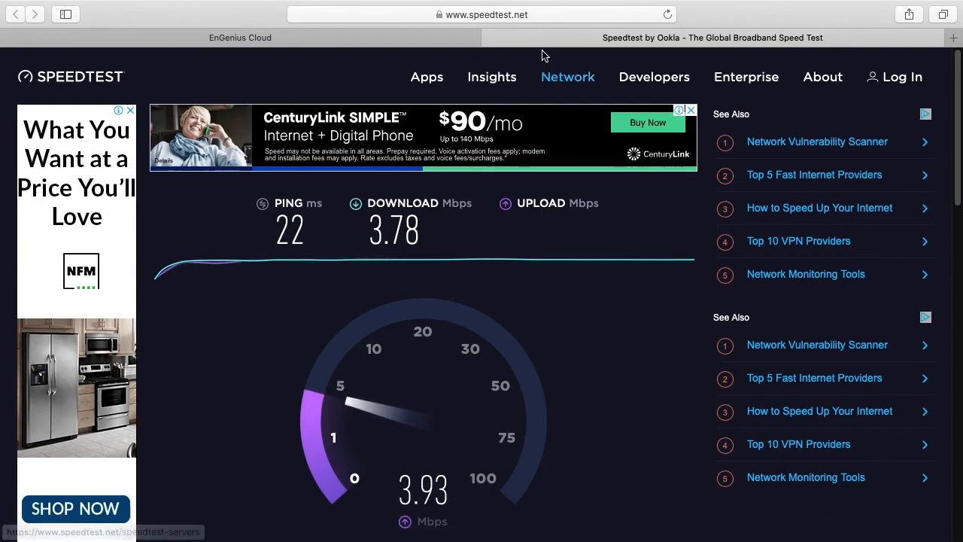
click(239, 38)
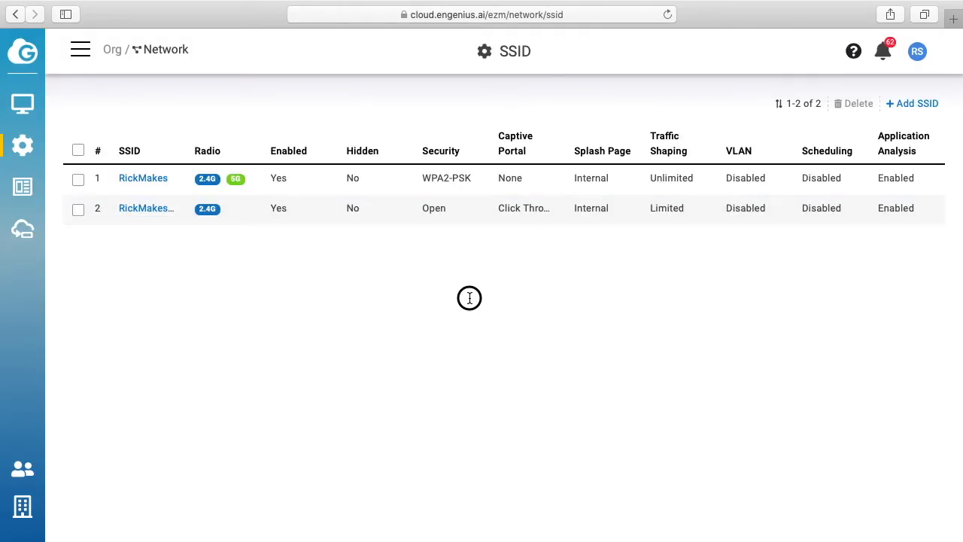
mouse_move(407, 316)
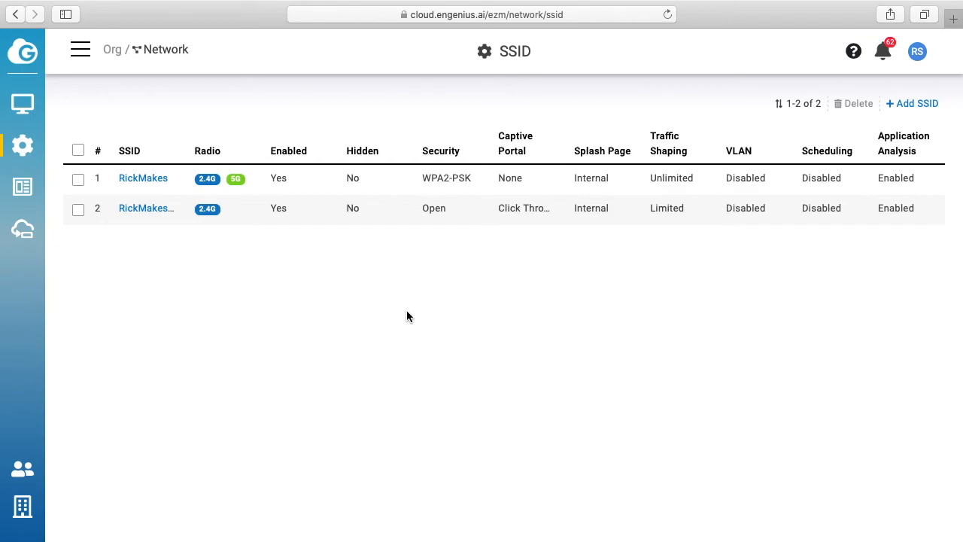